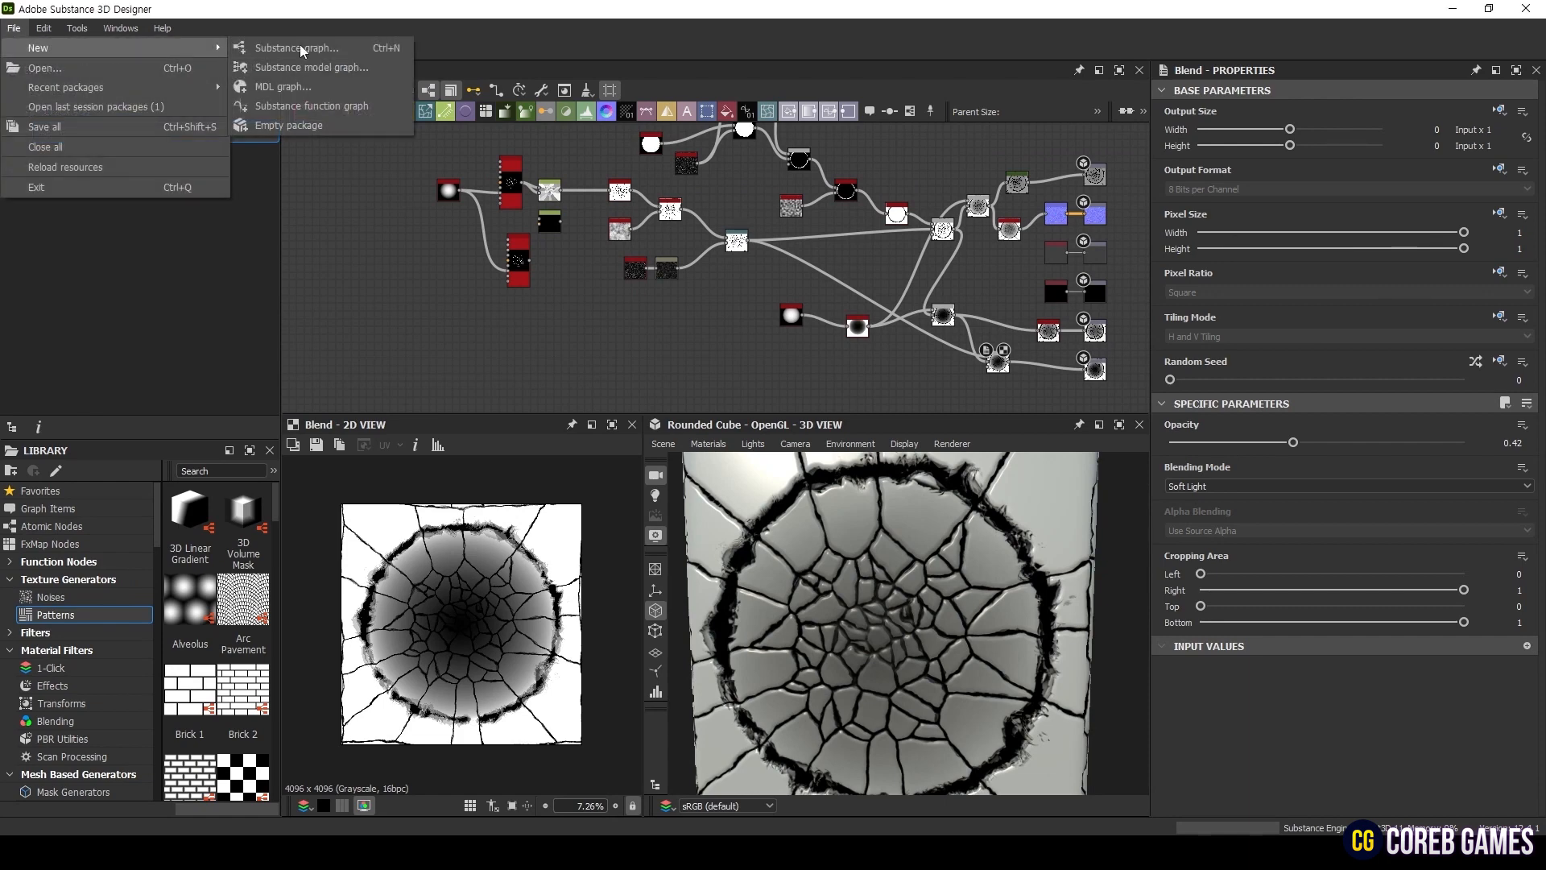
- Create a new substance graph named Cracks and add a Shape node
click(297, 47)
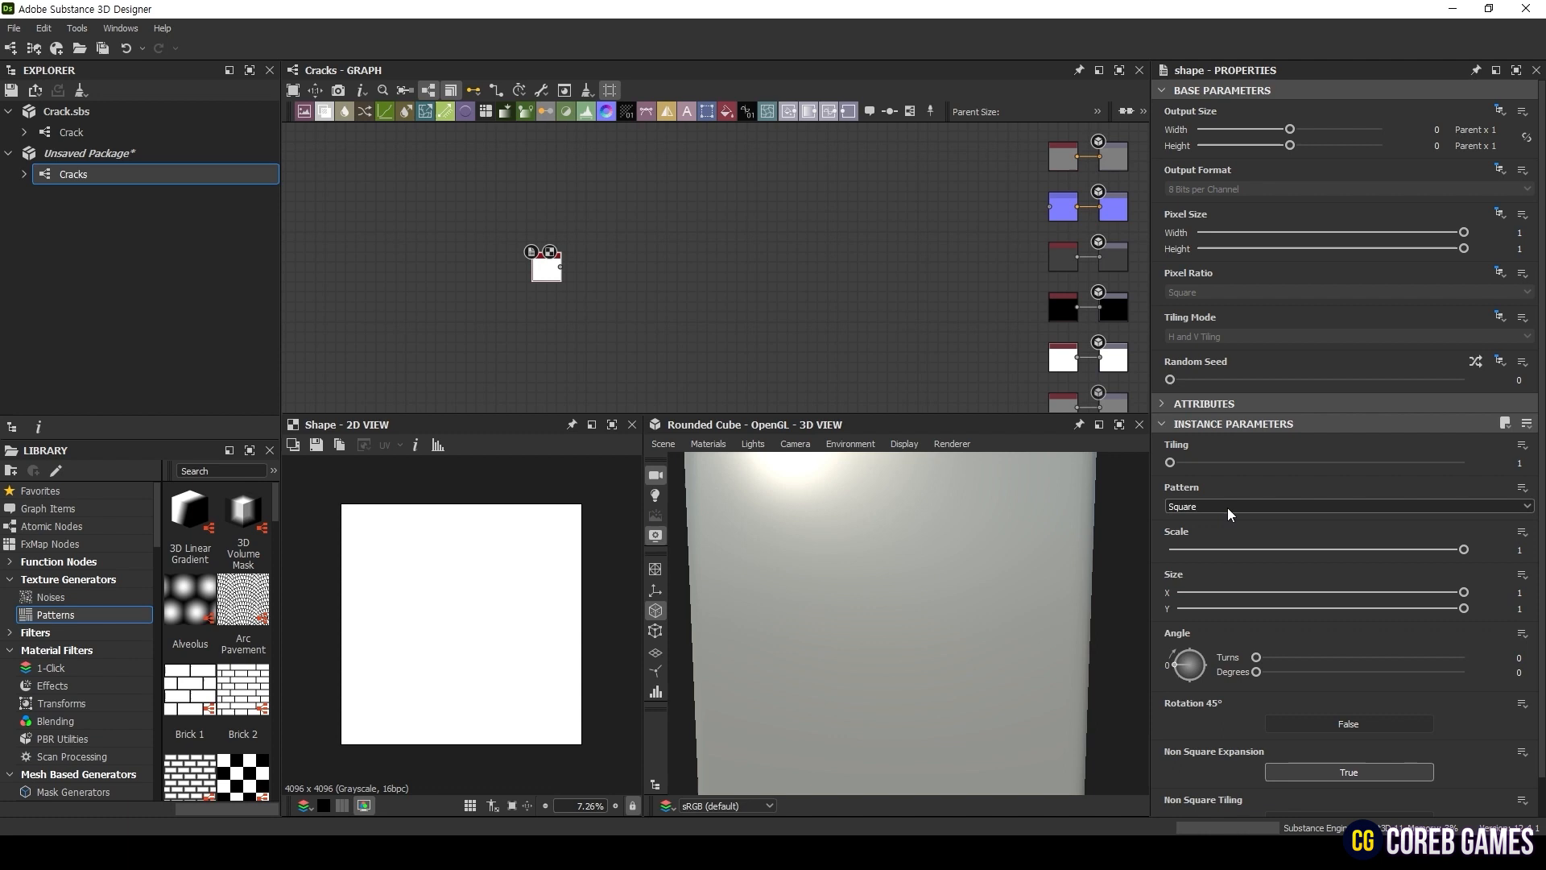
- Make the Shape a Paraboloid (Scale 0.81) and scatter it via Tile Sampler: Disc, Scale 0.8, Scale Random 1, Position Random 4.91
click(1347, 506)
text(tile sam)
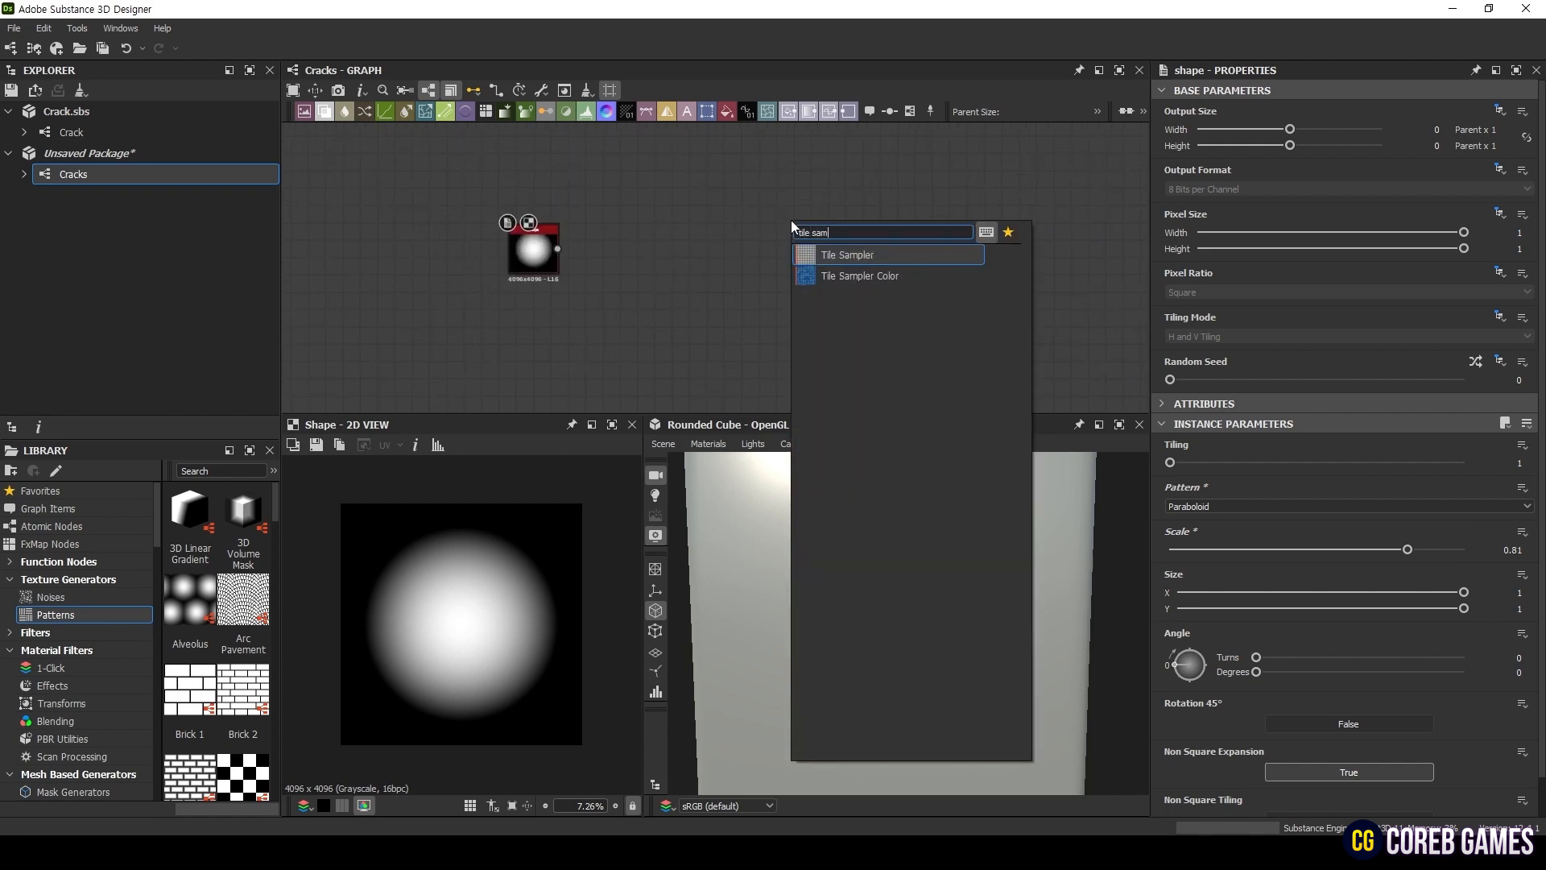
click(846, 254)
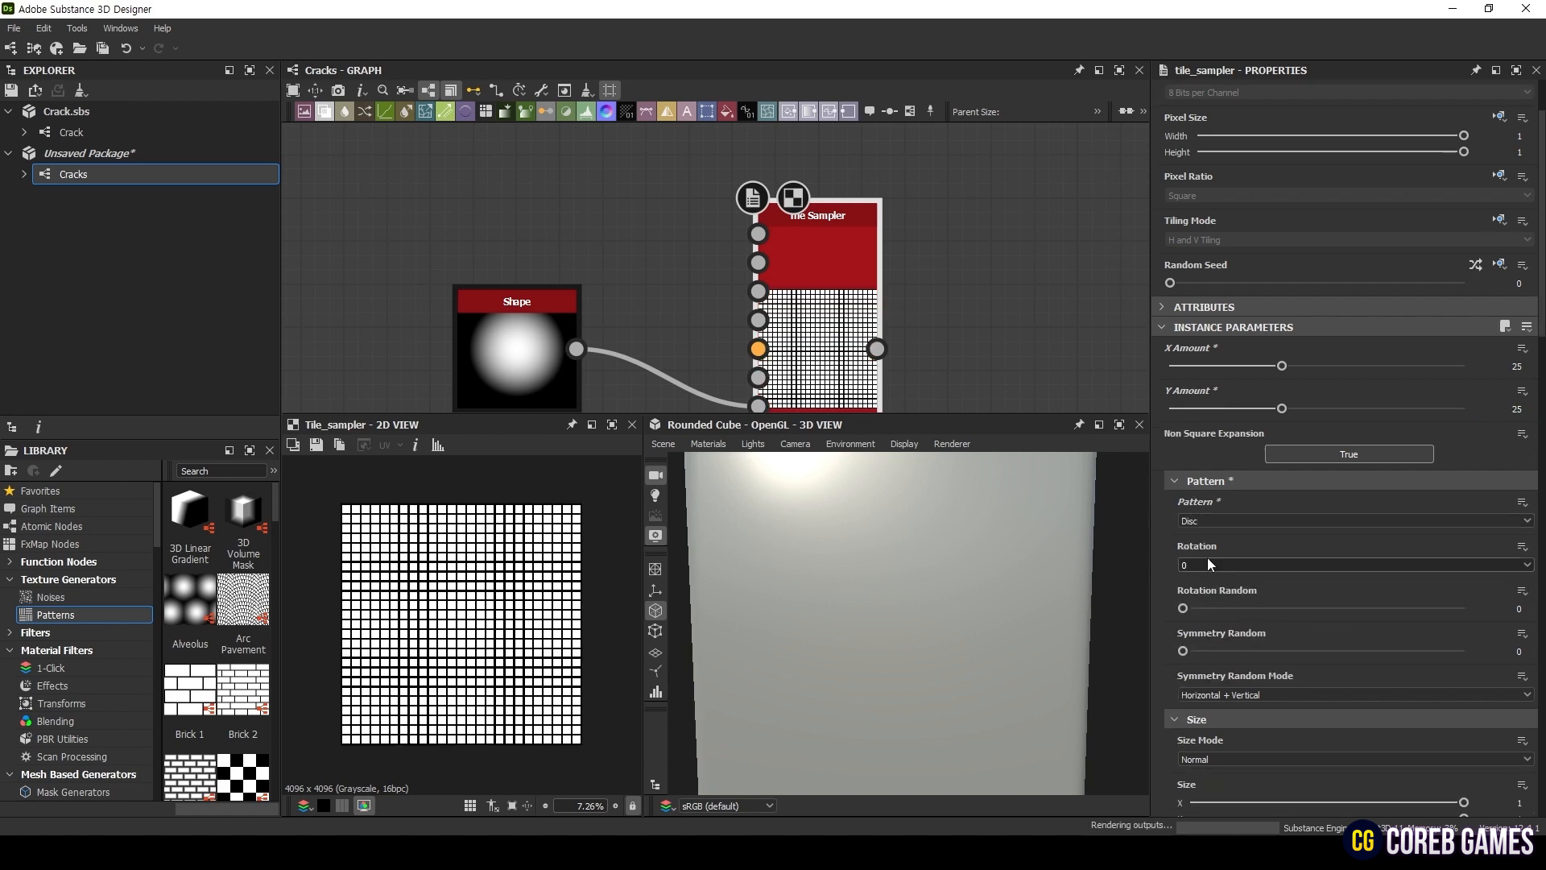
scroll(down, 3)
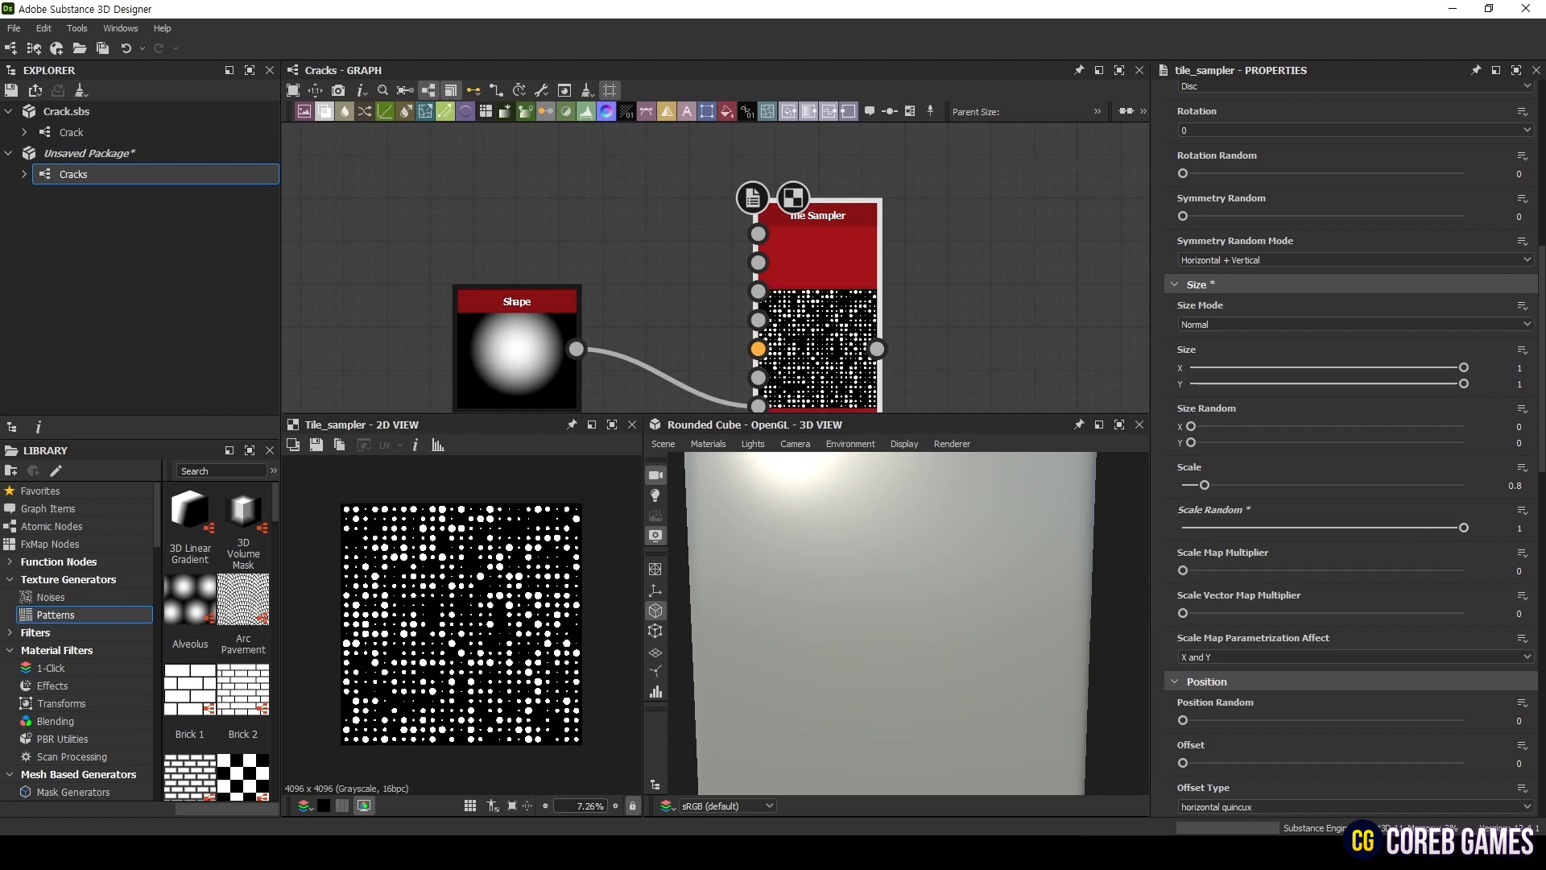
scroll(down, 3)
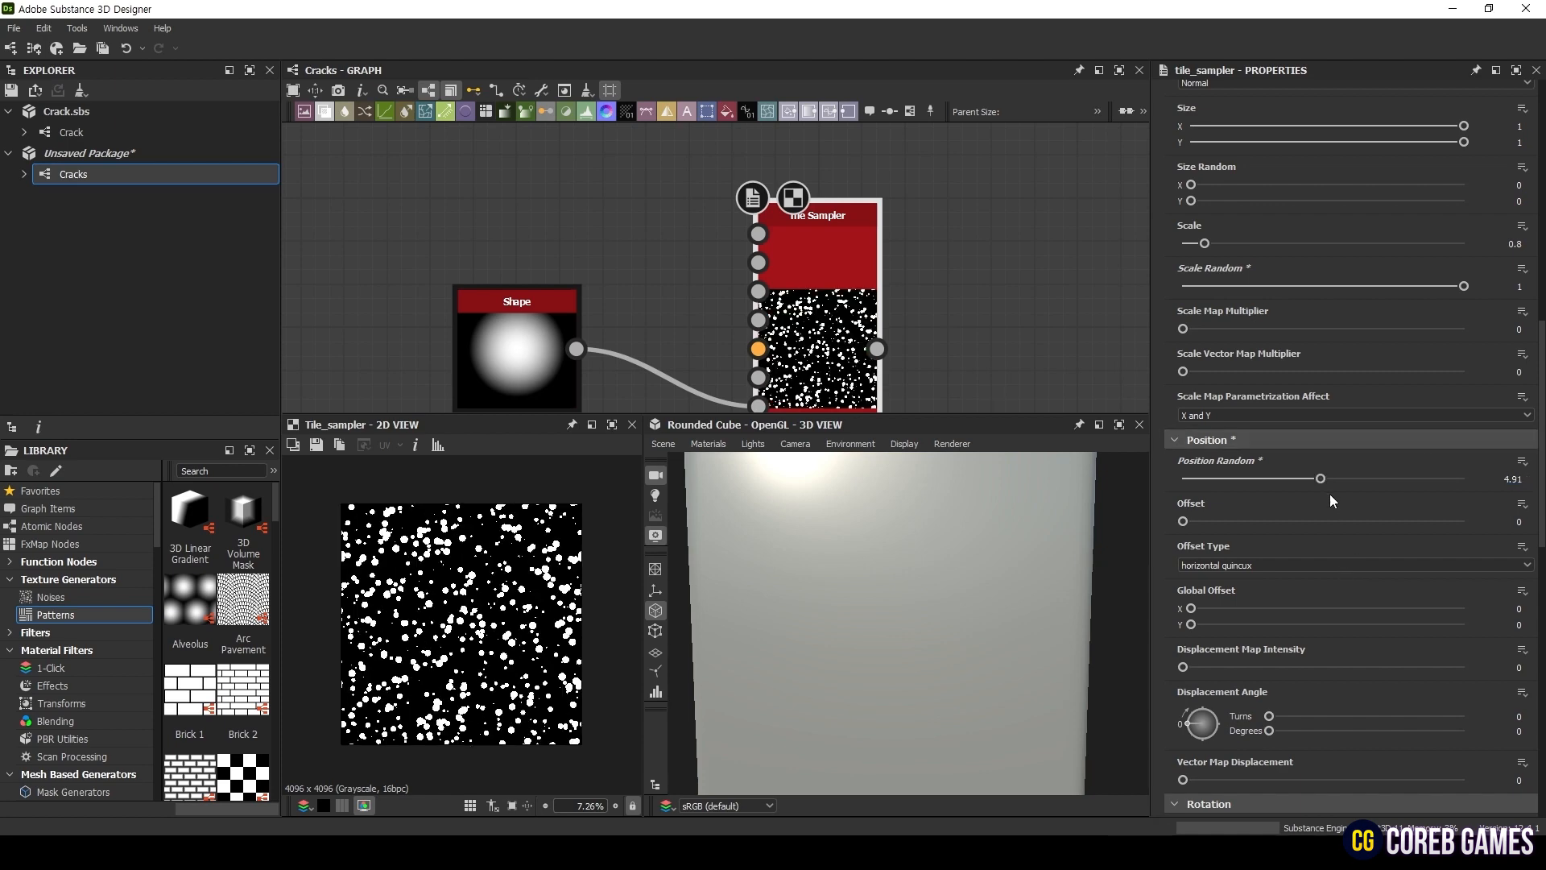
scroll(down, 3)
text(dis)
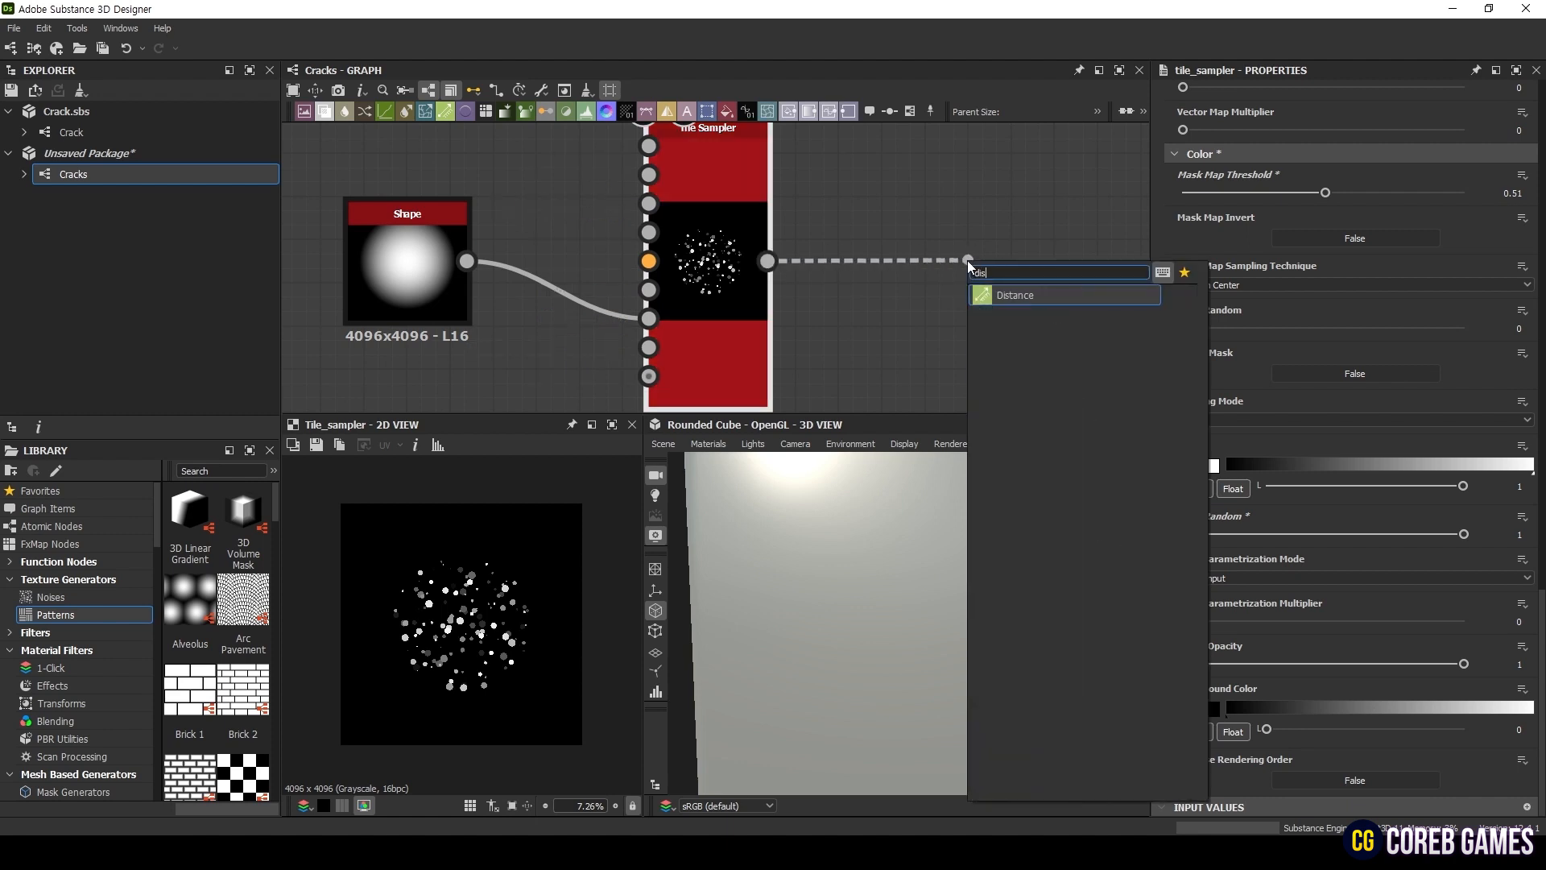
- Add a Distance node with the Tile Sampler feeding both its inputs
click(1014, 293)
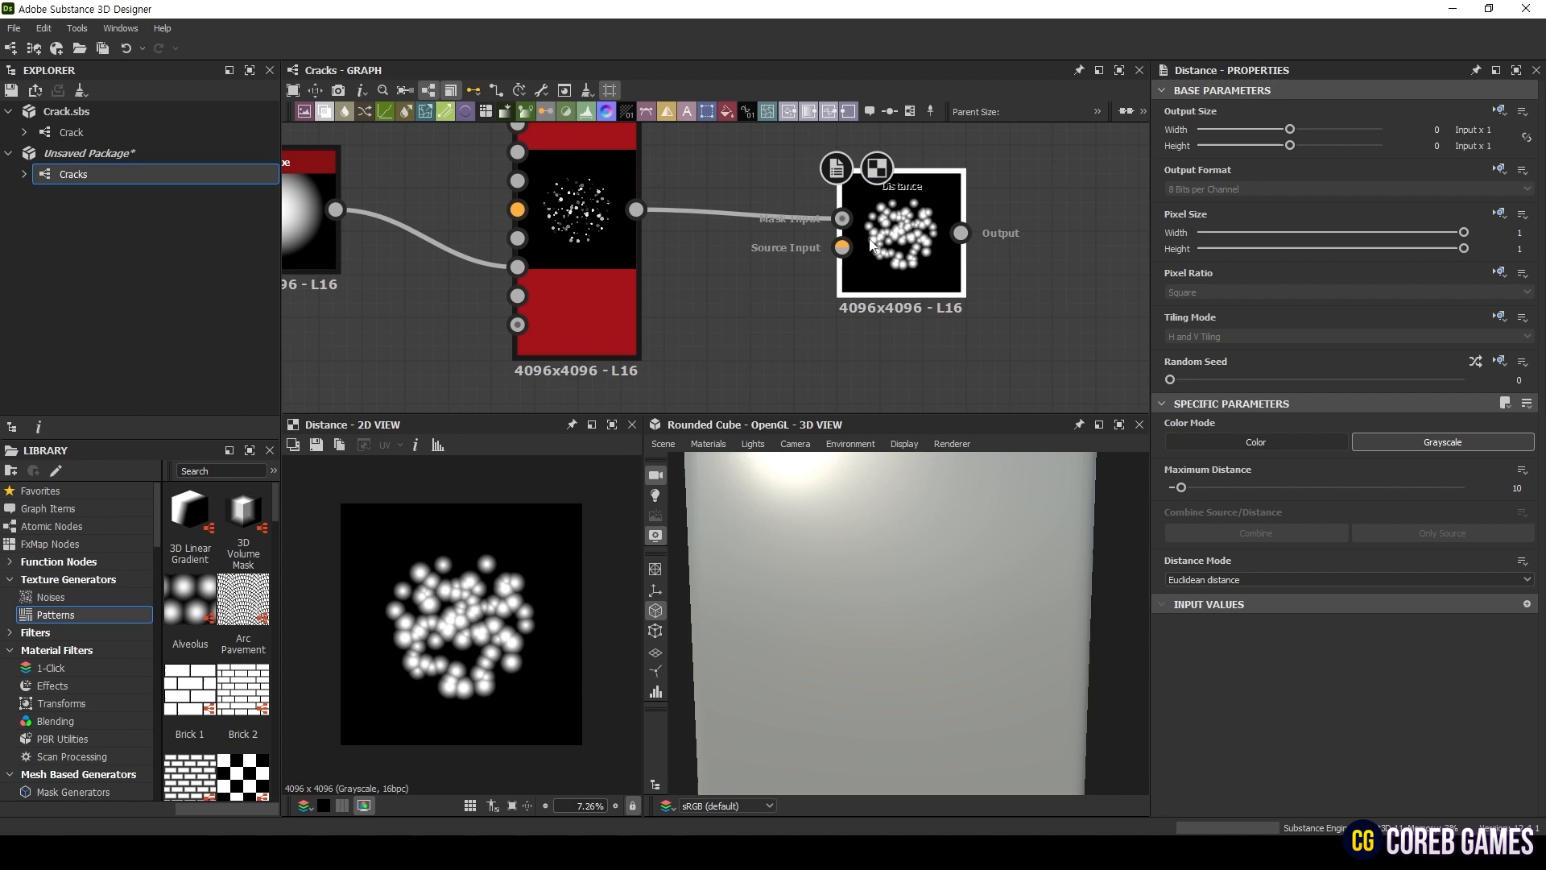
click(670, 257)
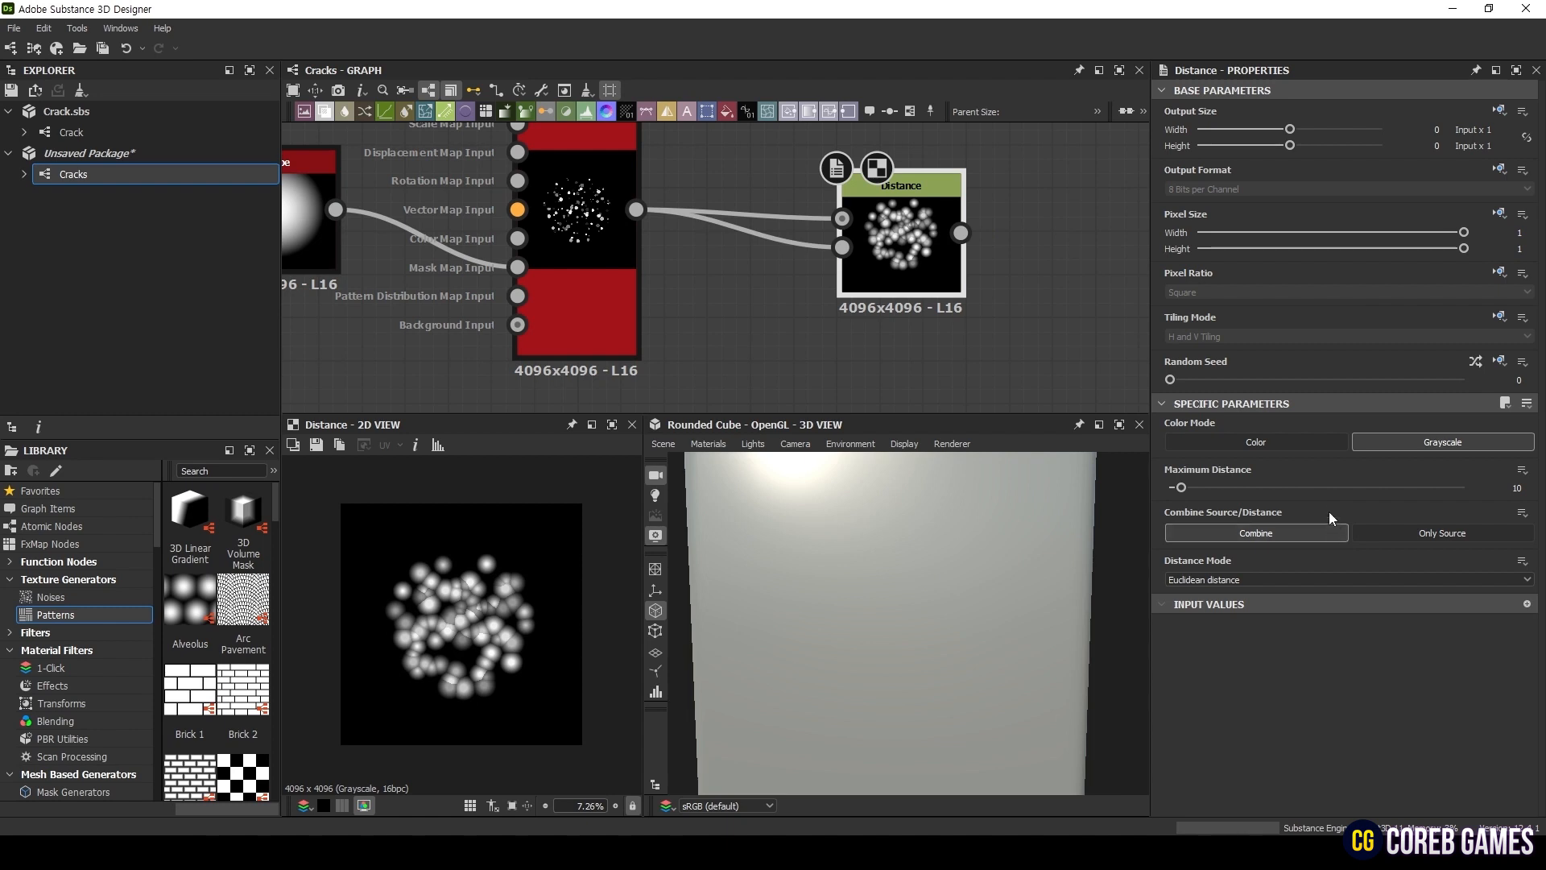
mouse_move(1330, 520)
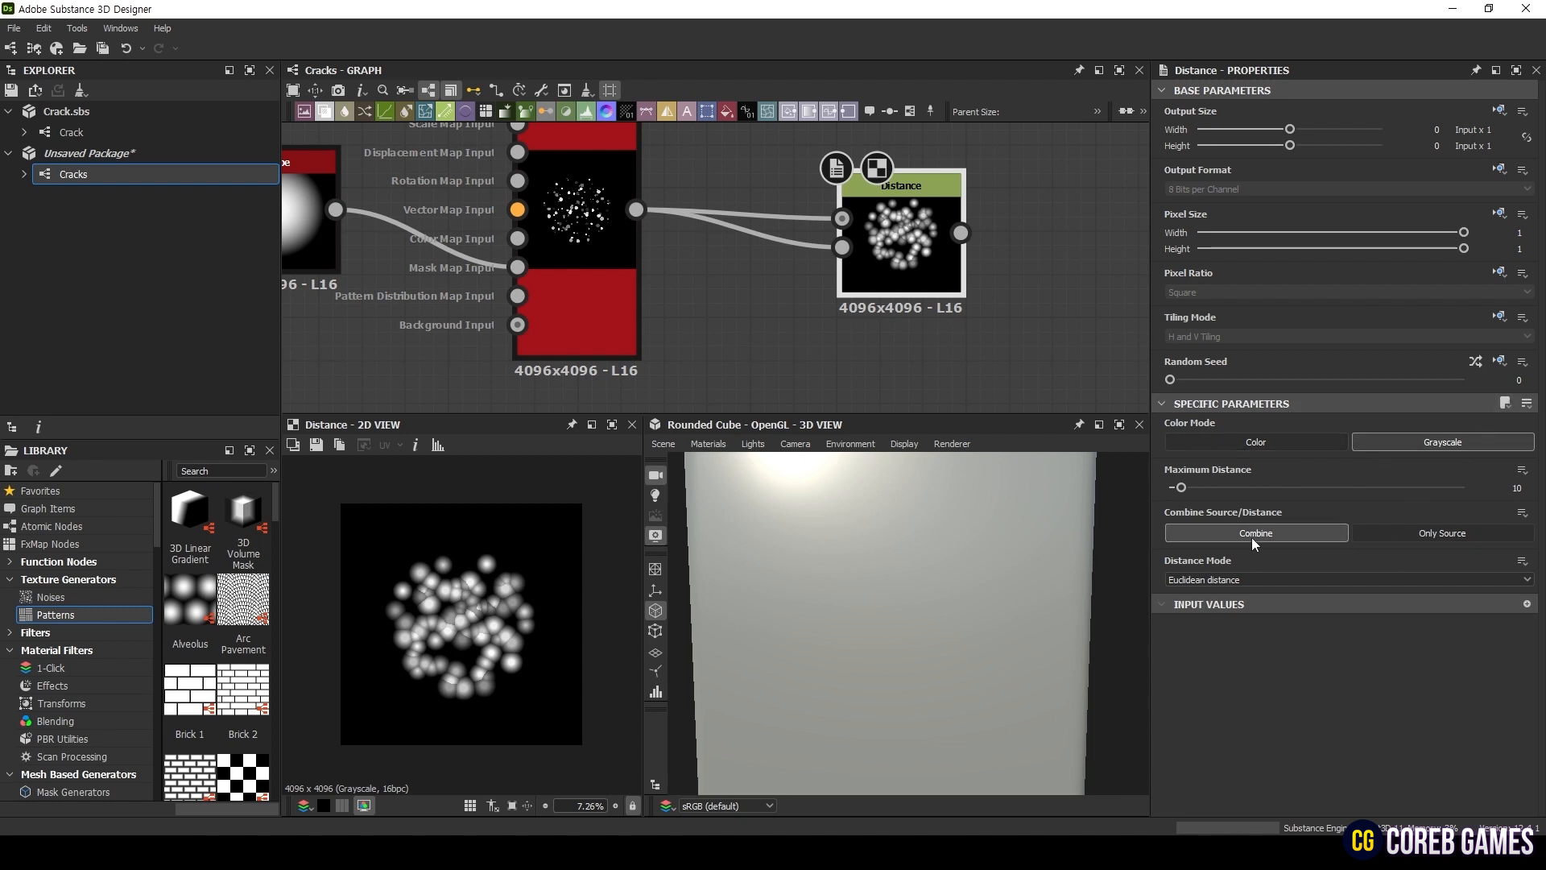
mouse_move(1306, 462)
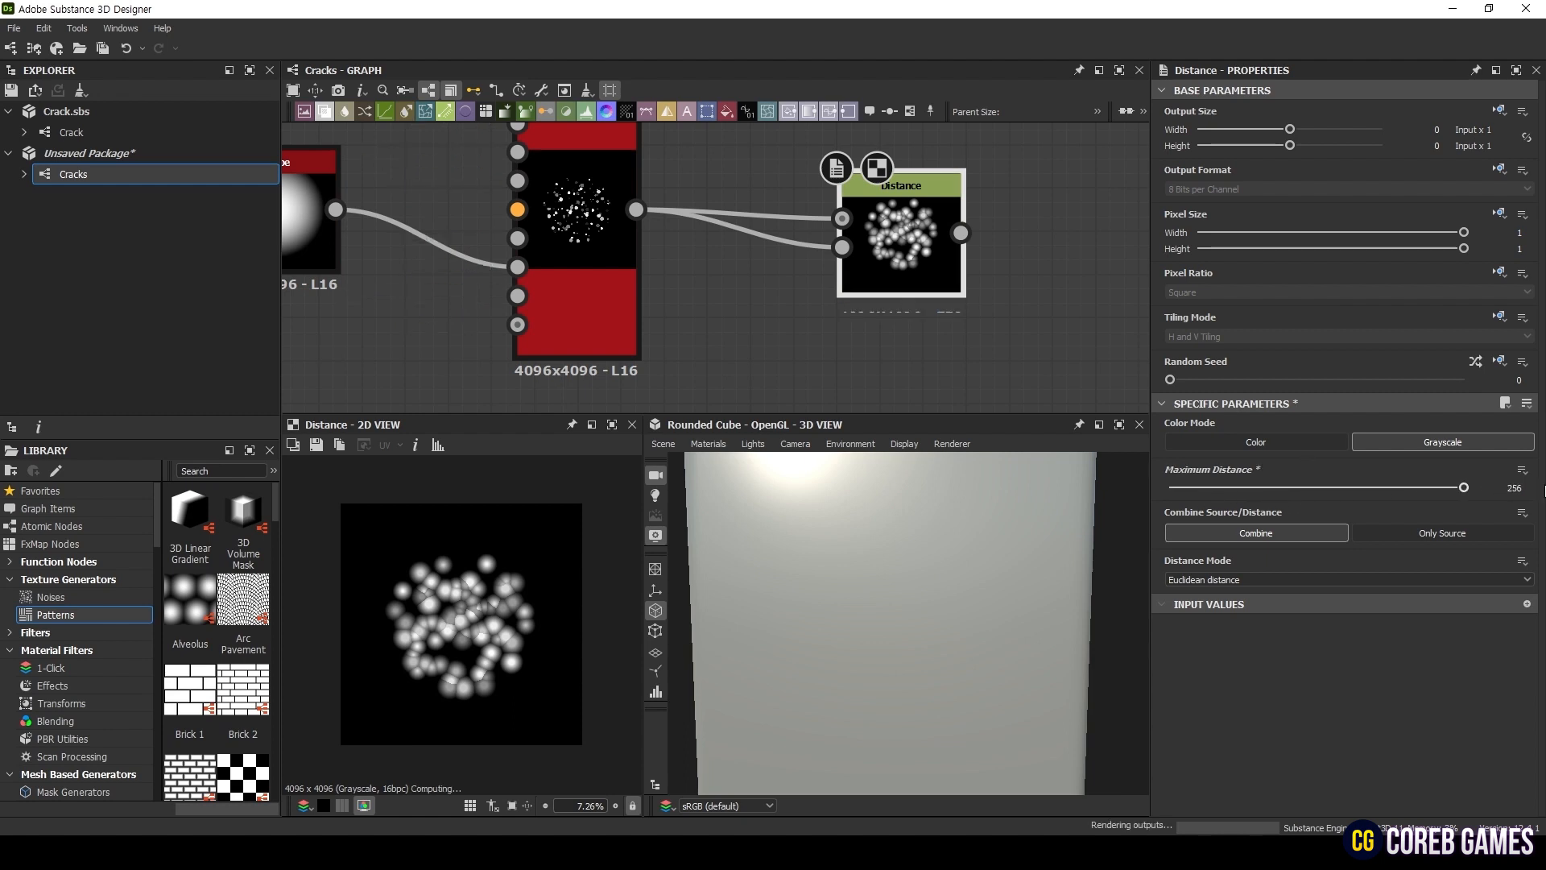
- Set Maximum Distance 256 and Combine Source/Distance to Only Source for flat cell shards
click(1440, 533)
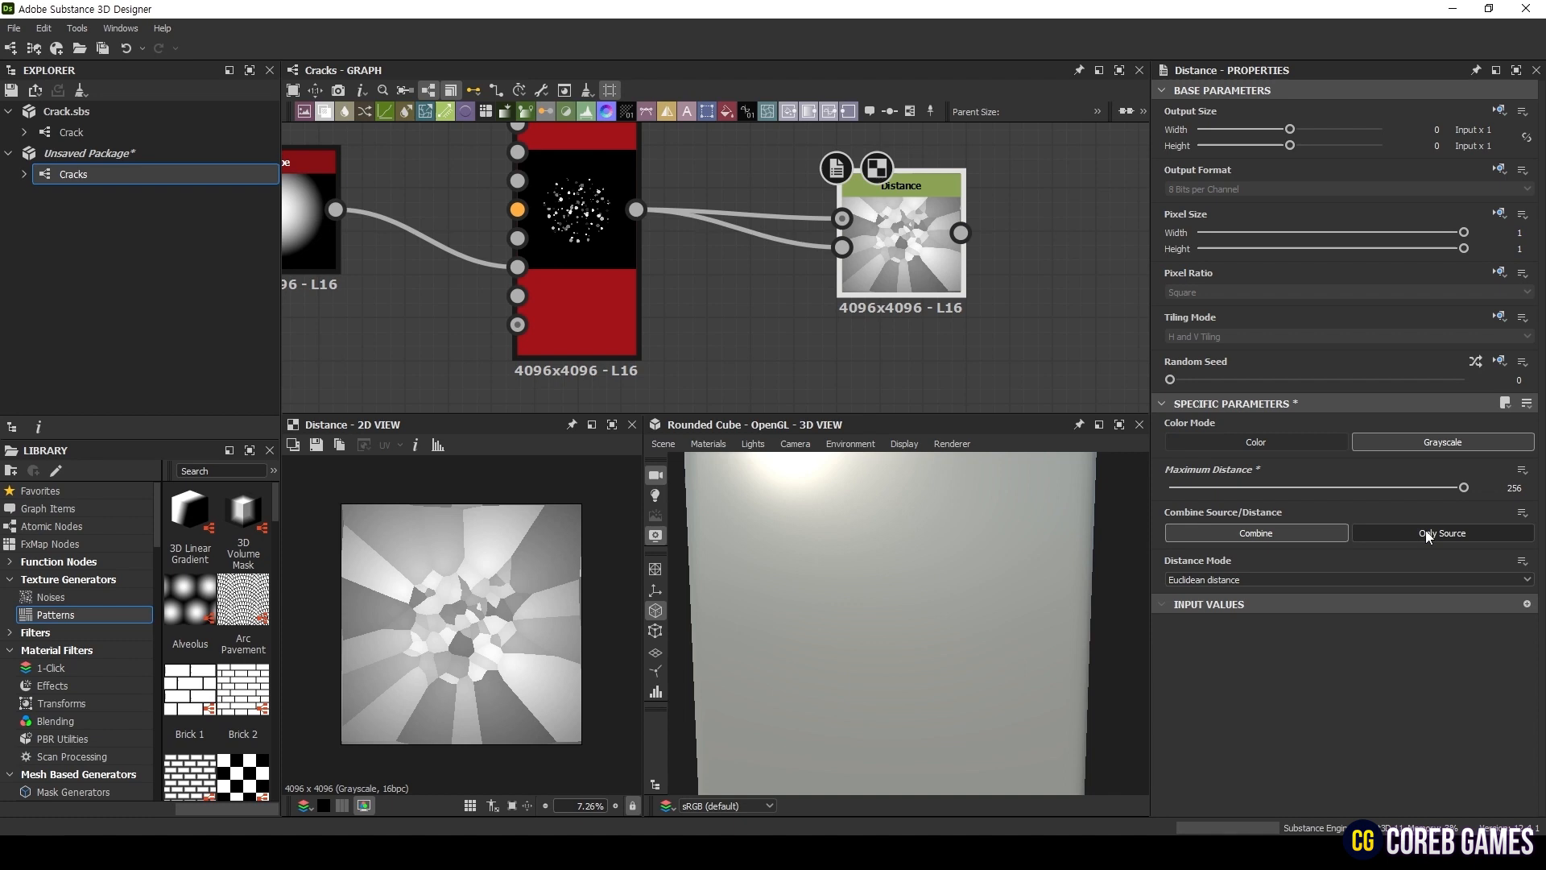
click(1440, 533)
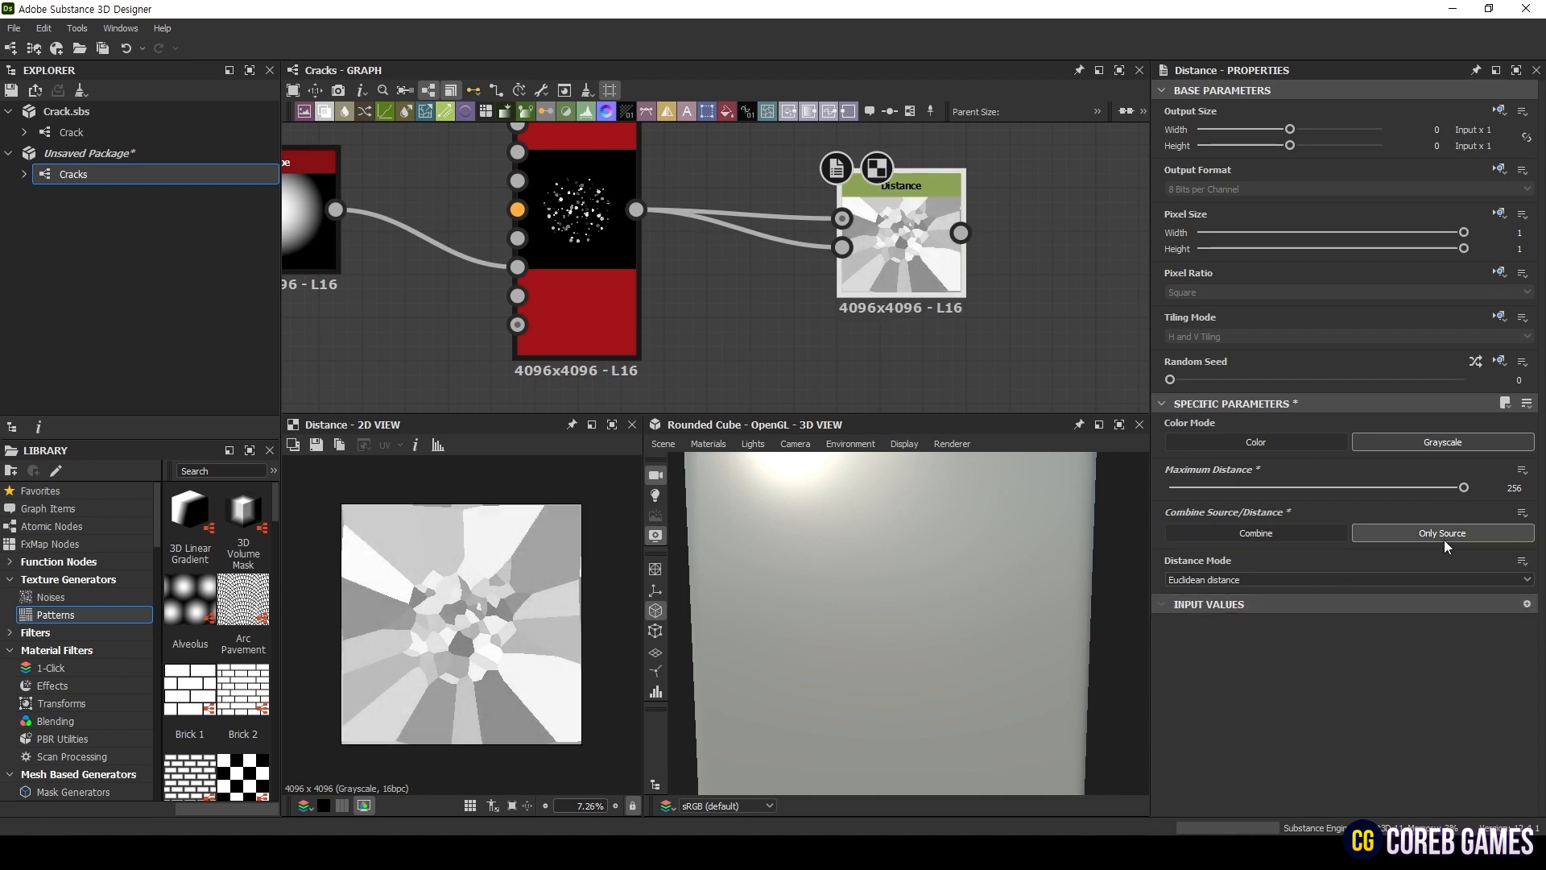
mouse_move(335, 641)
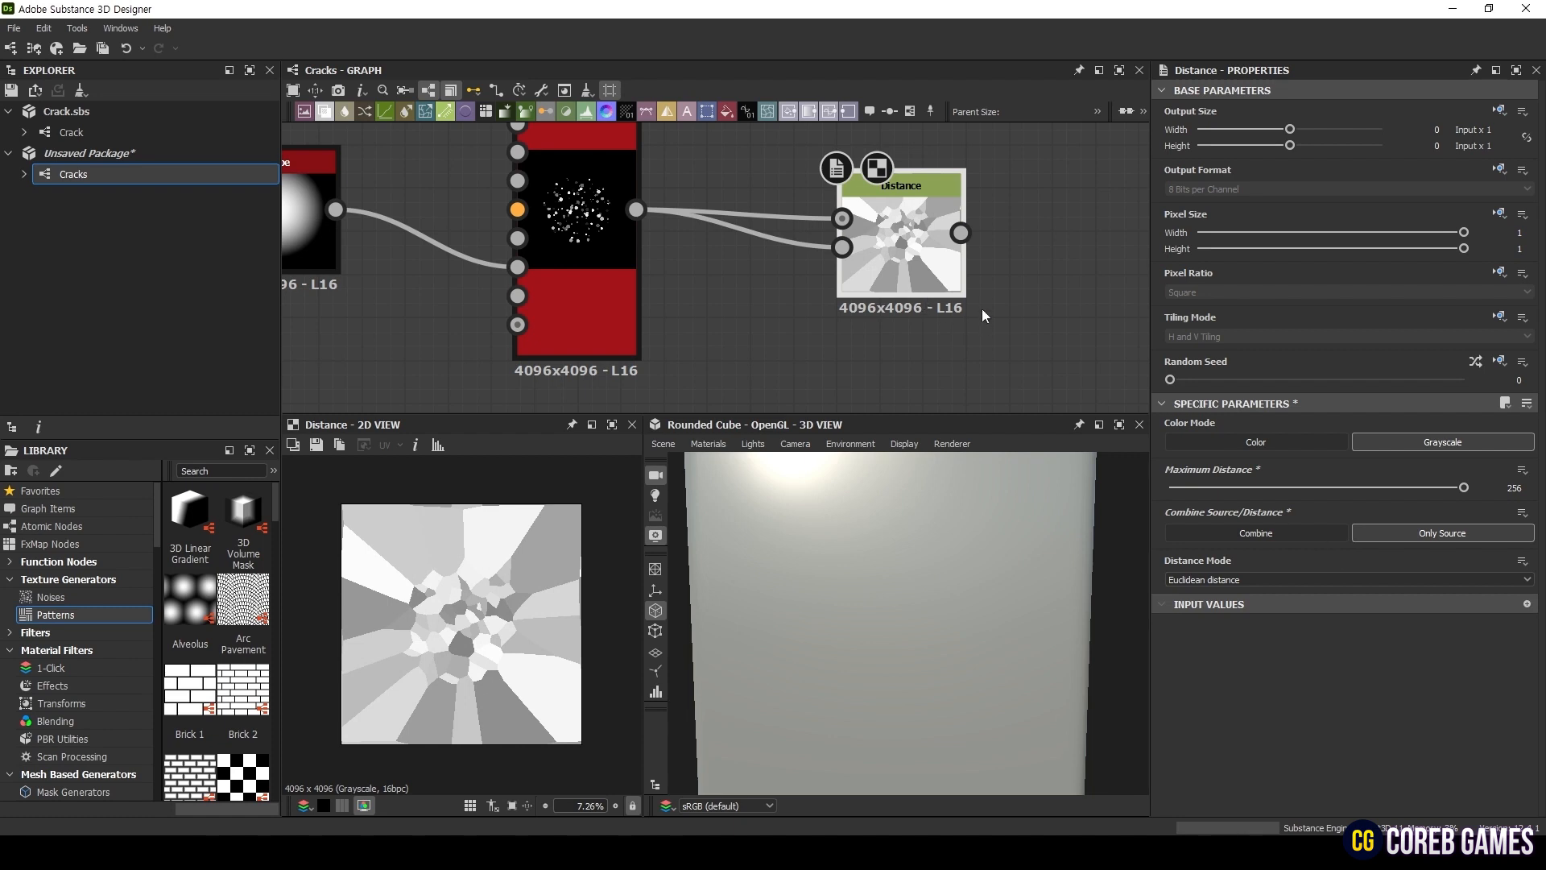
mouse_move(1303, 491)
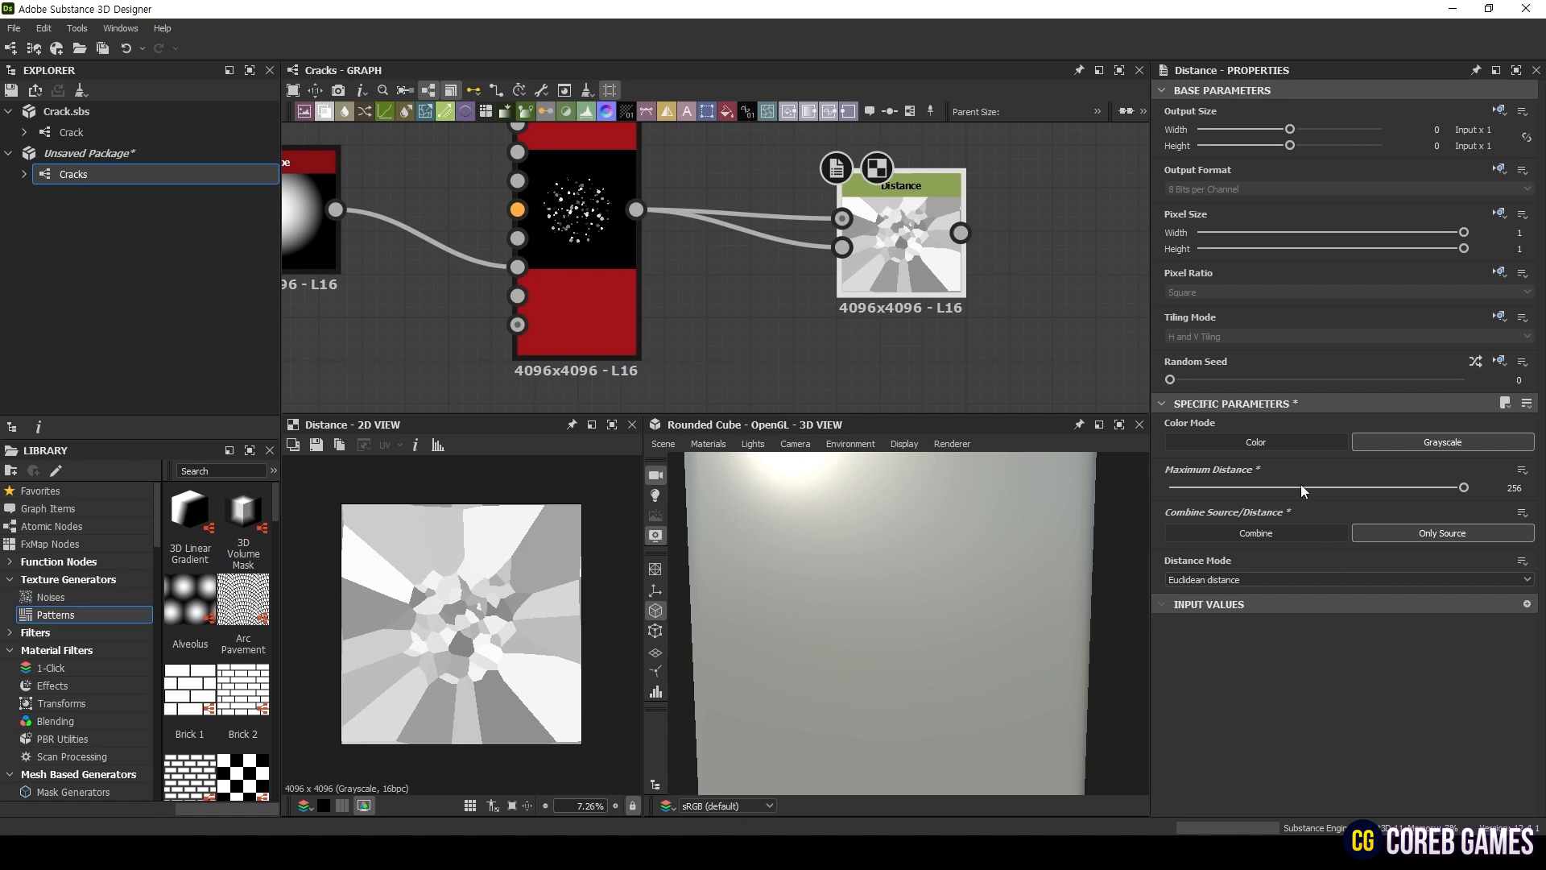
click(1255, 533)
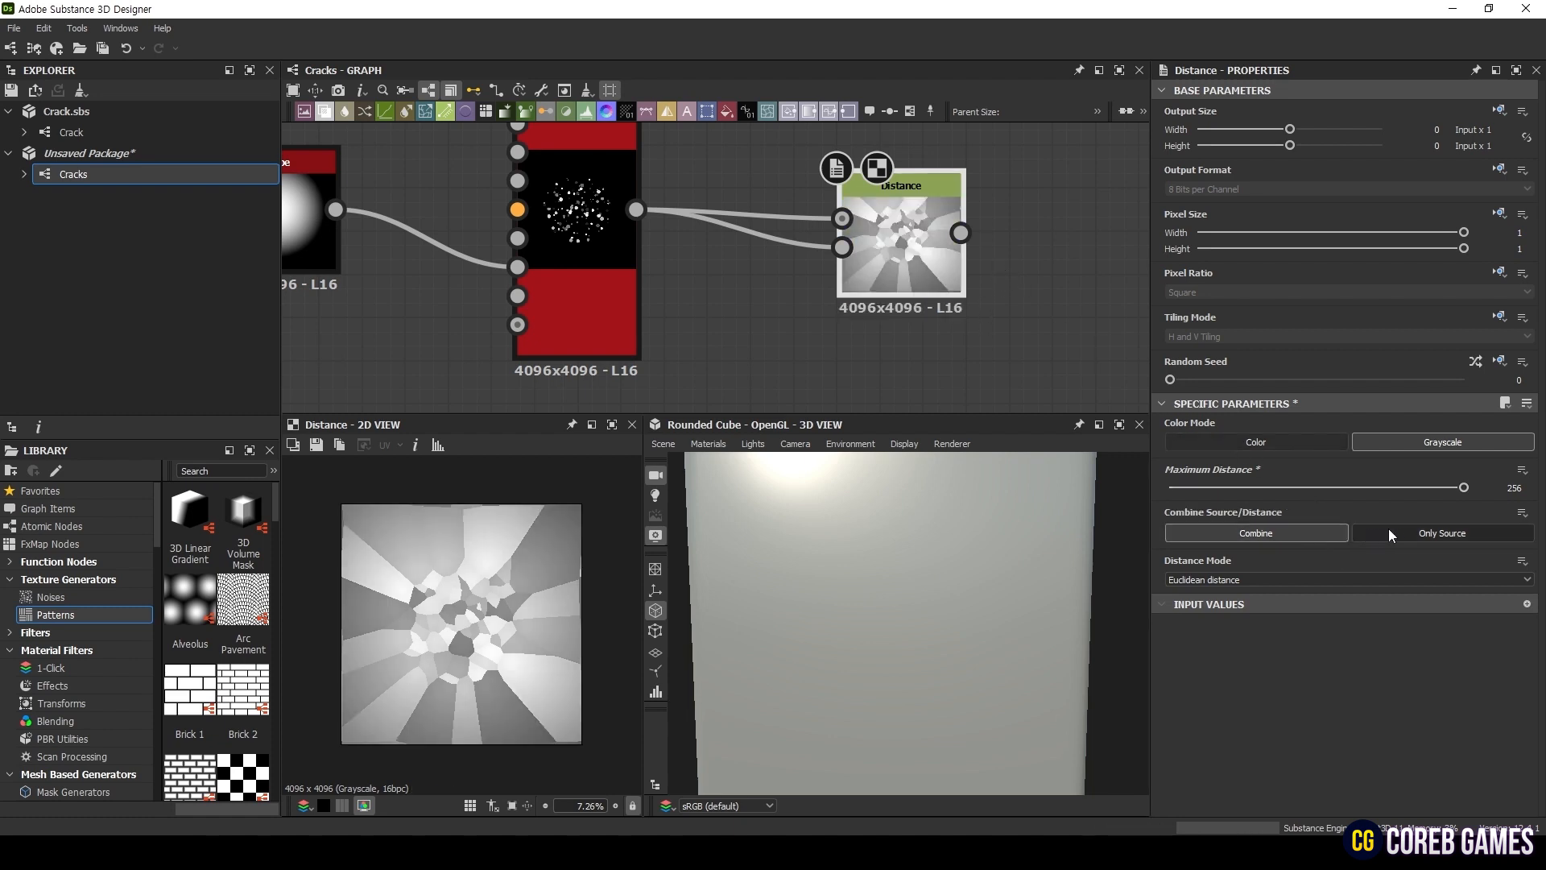
click(1440, 533)
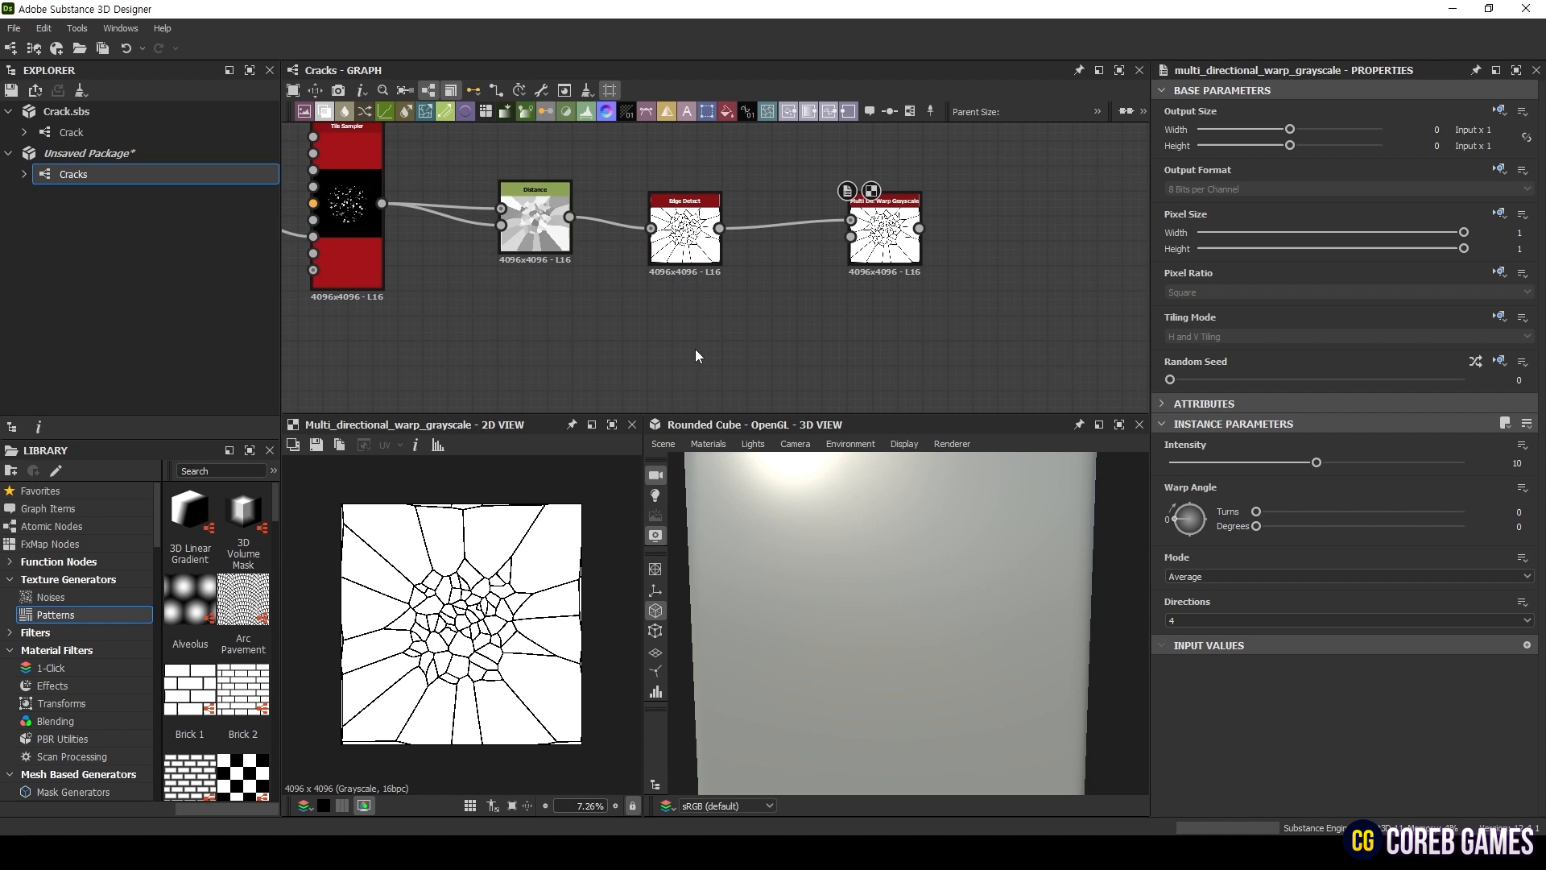
- Add a Clouds 2 noise to drive the Multi Dir. Warp on the Edge Detect crack lines
double_click(696, 355)
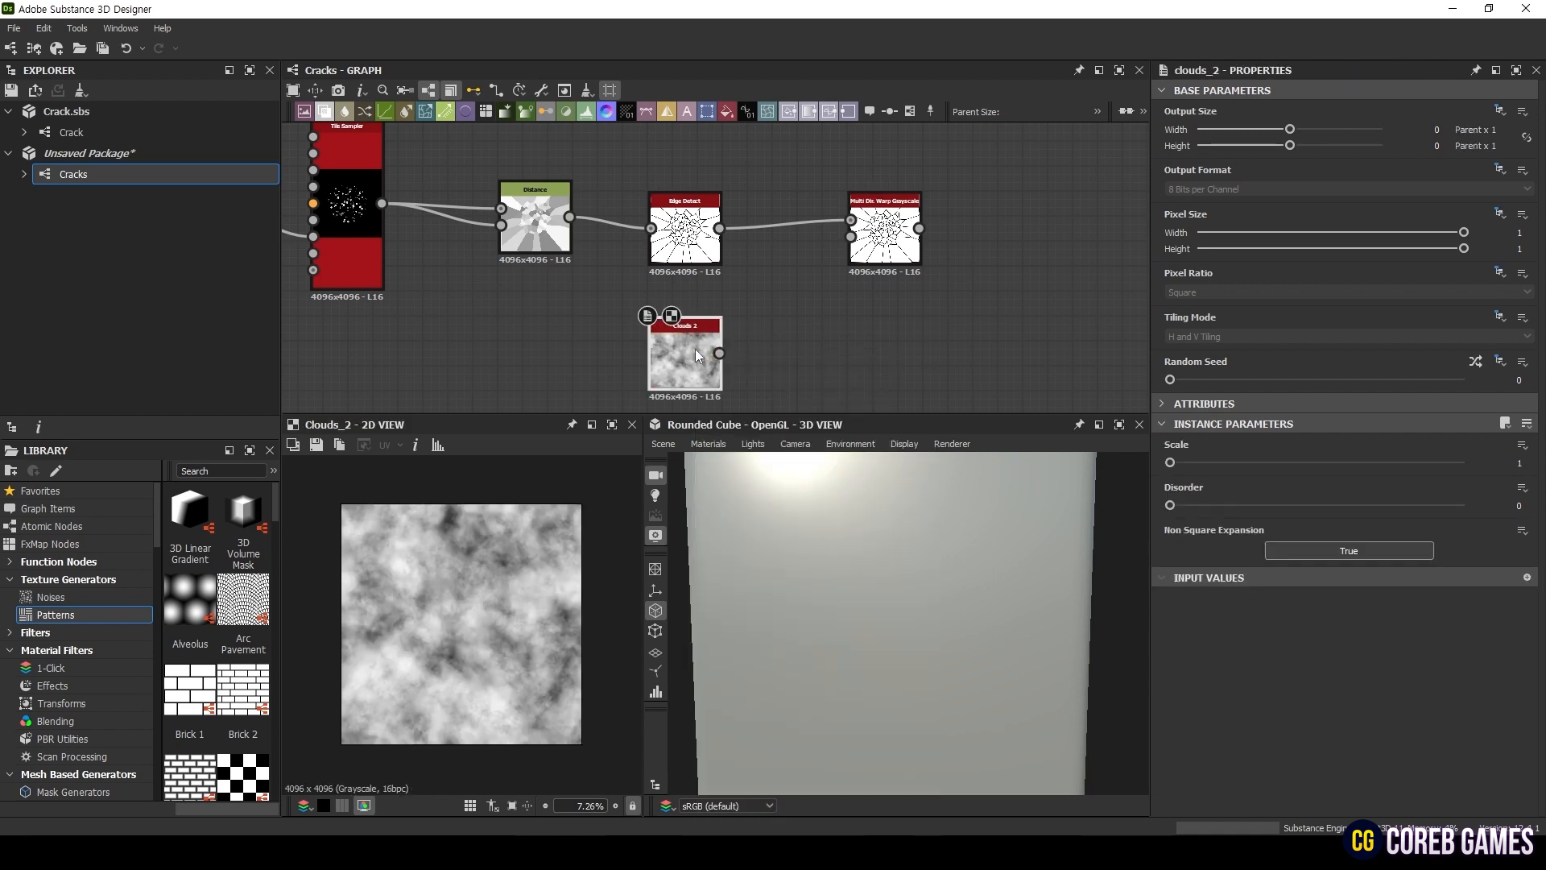
mouse_move(715, 353)
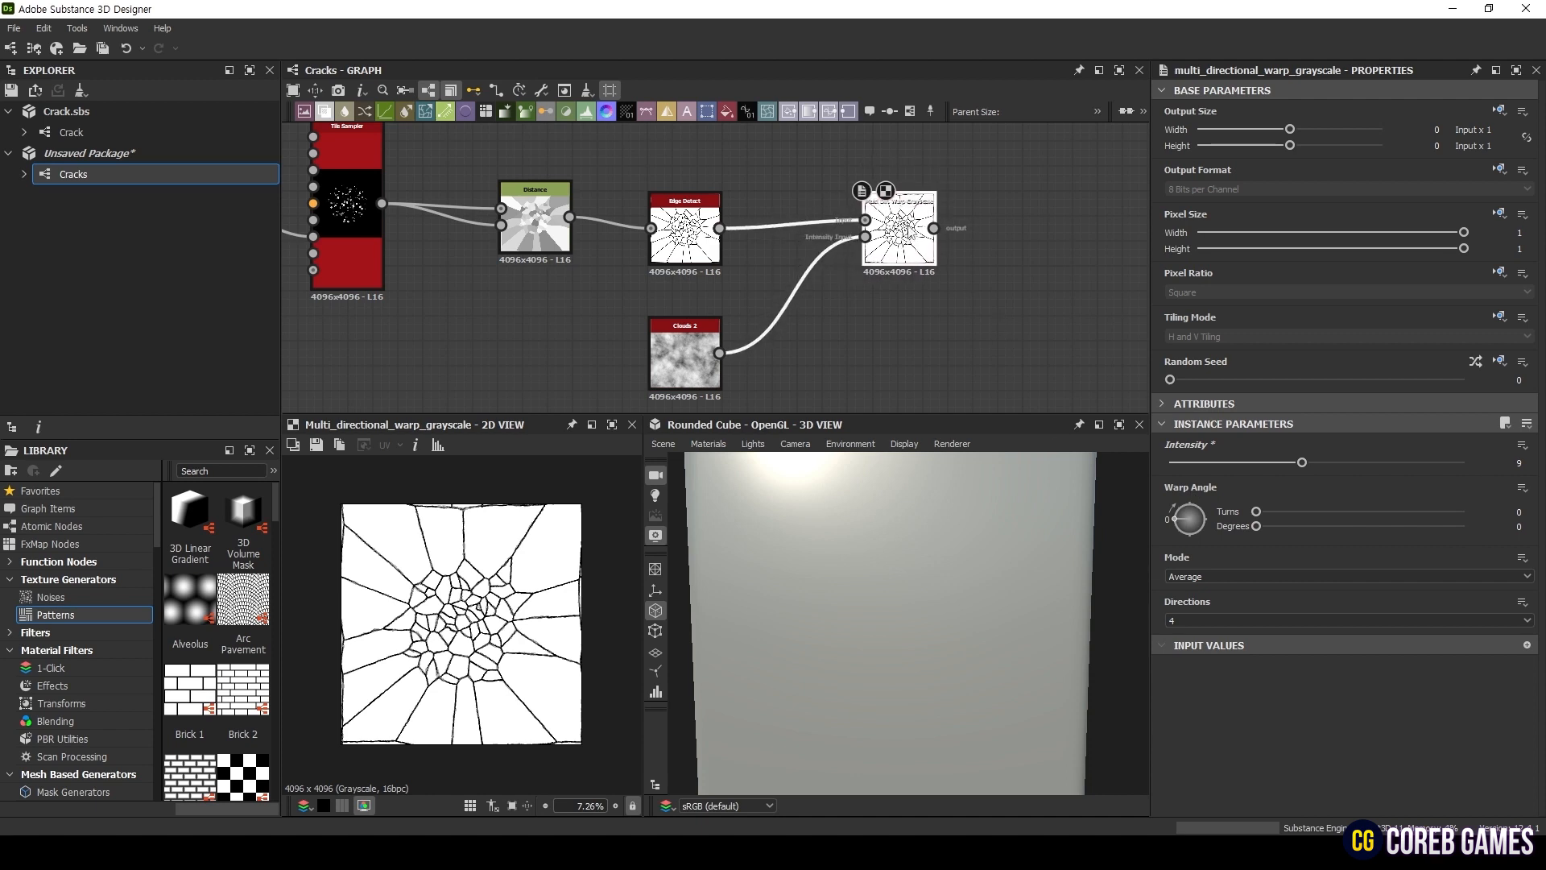
mouse_move(951, 251)
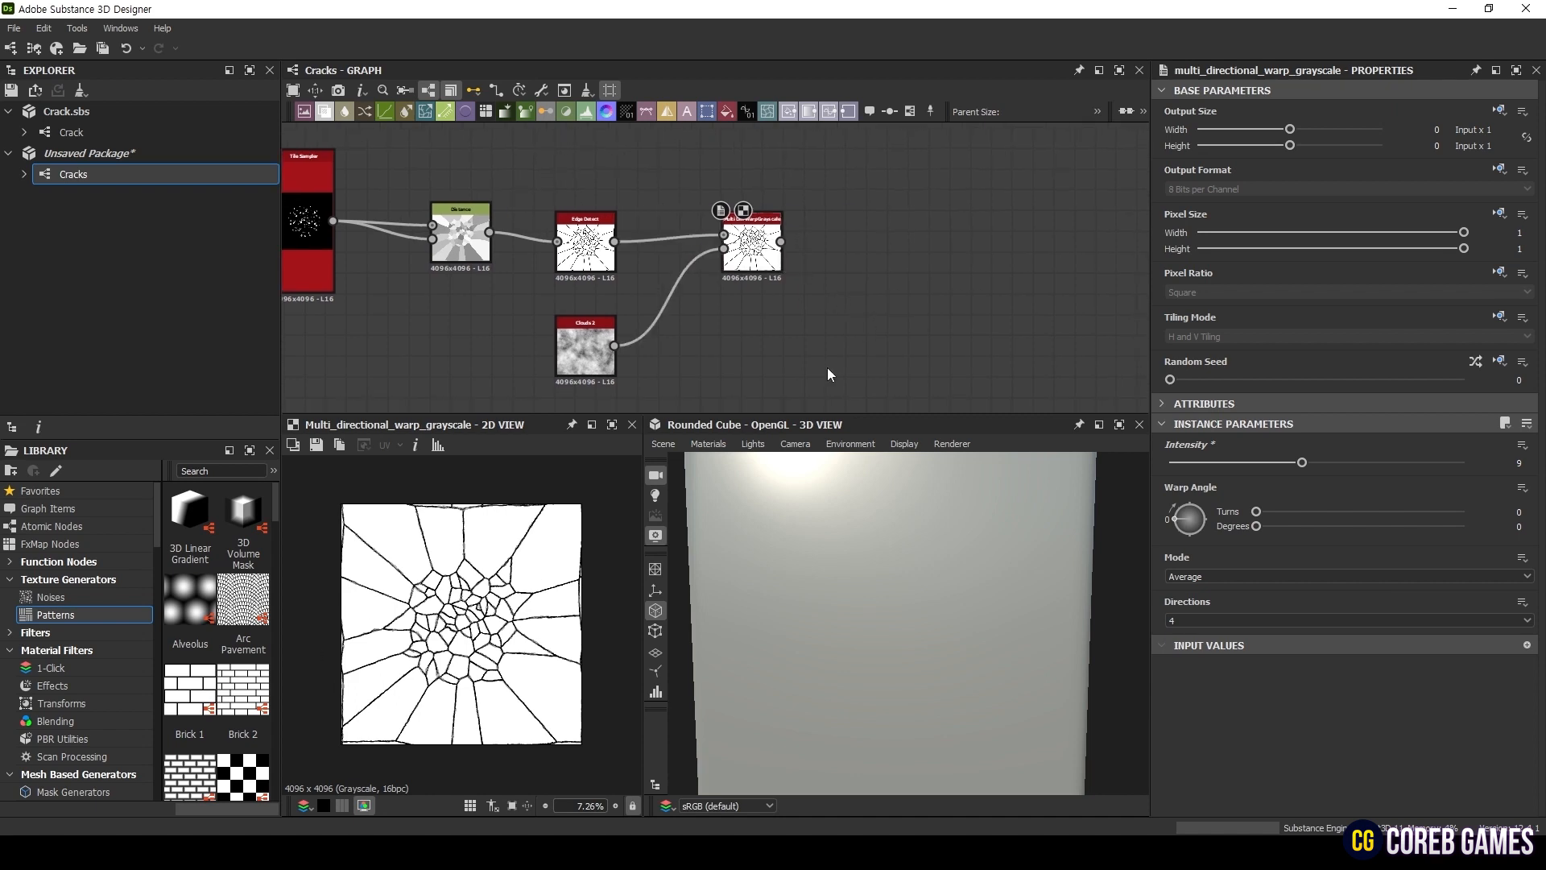
- Add a Crystal 1 noise node via node search for 'crystal'
text(crystal)
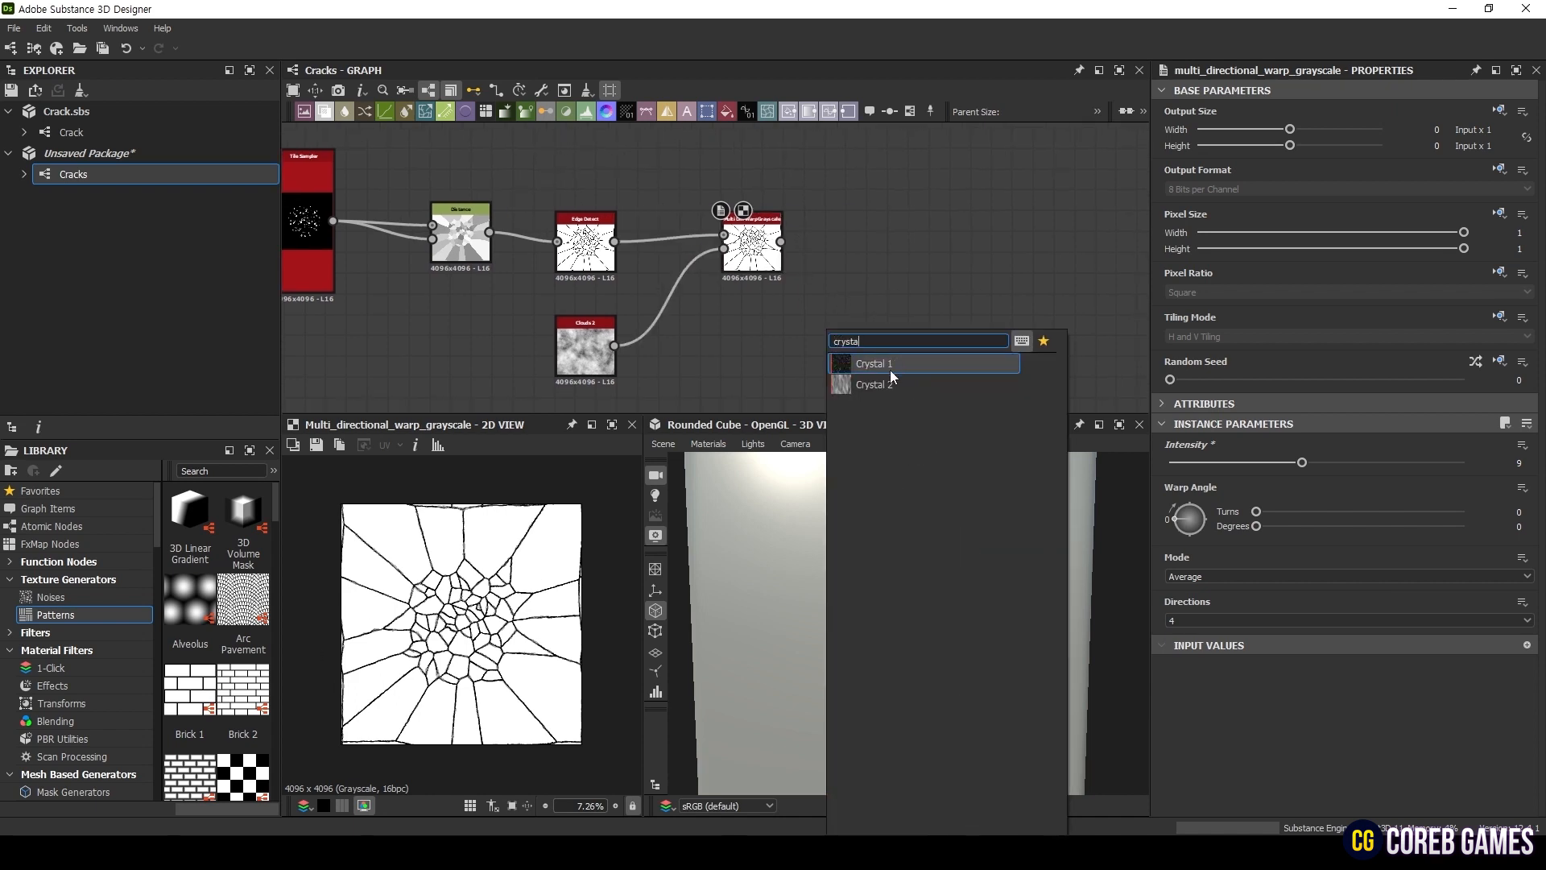
click(873, 364)
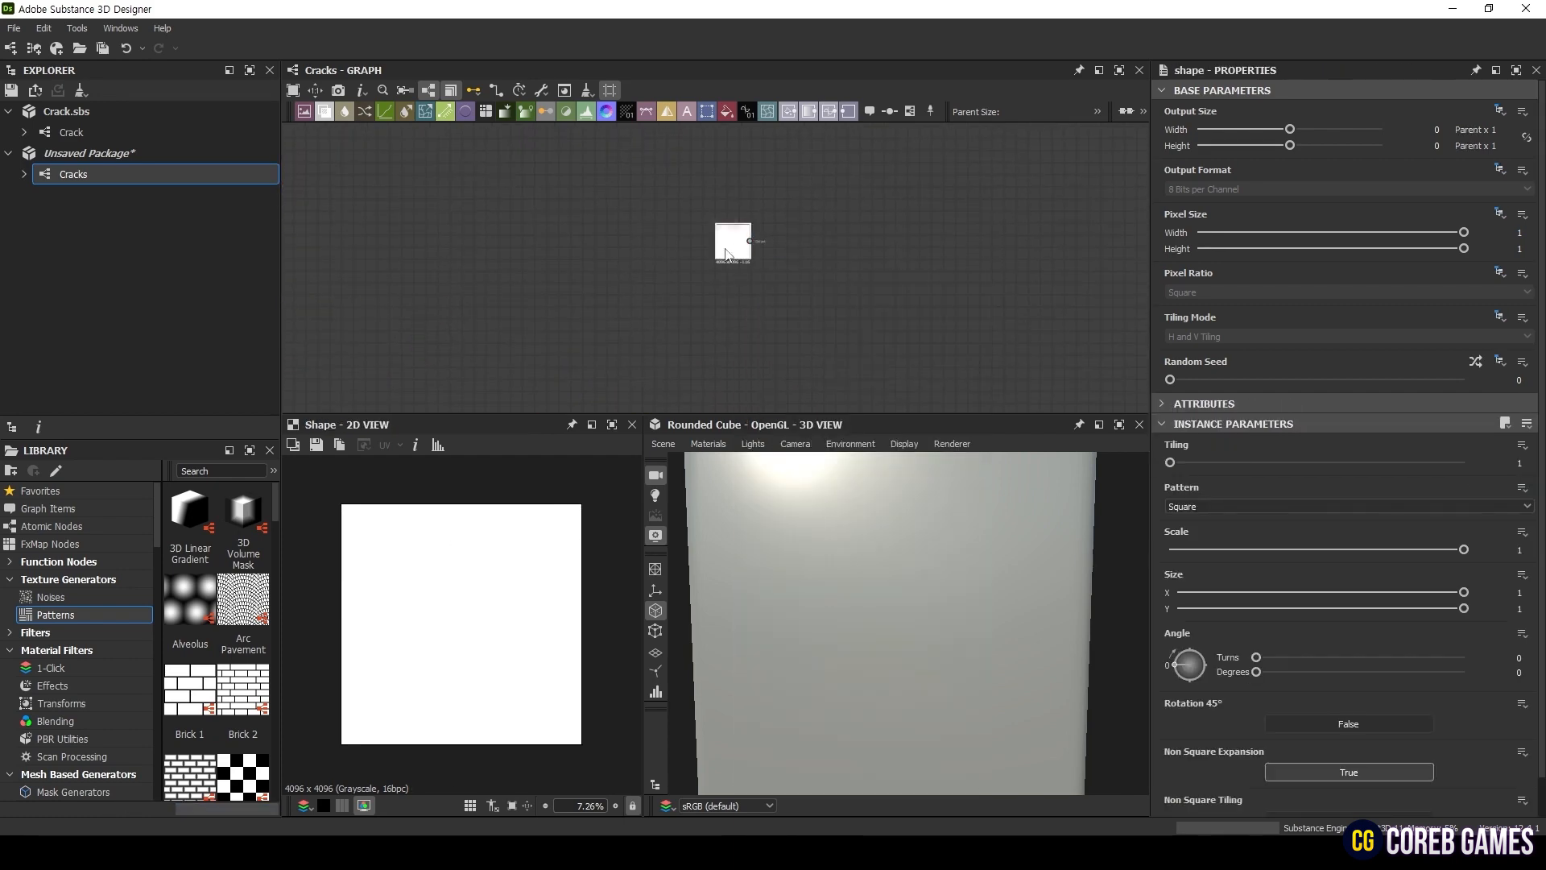
- Warp a disc Shape with a Multi Directional Warp driven by Crystal 1, Intensity 15.92, angle ~122°
click(1347, 506)
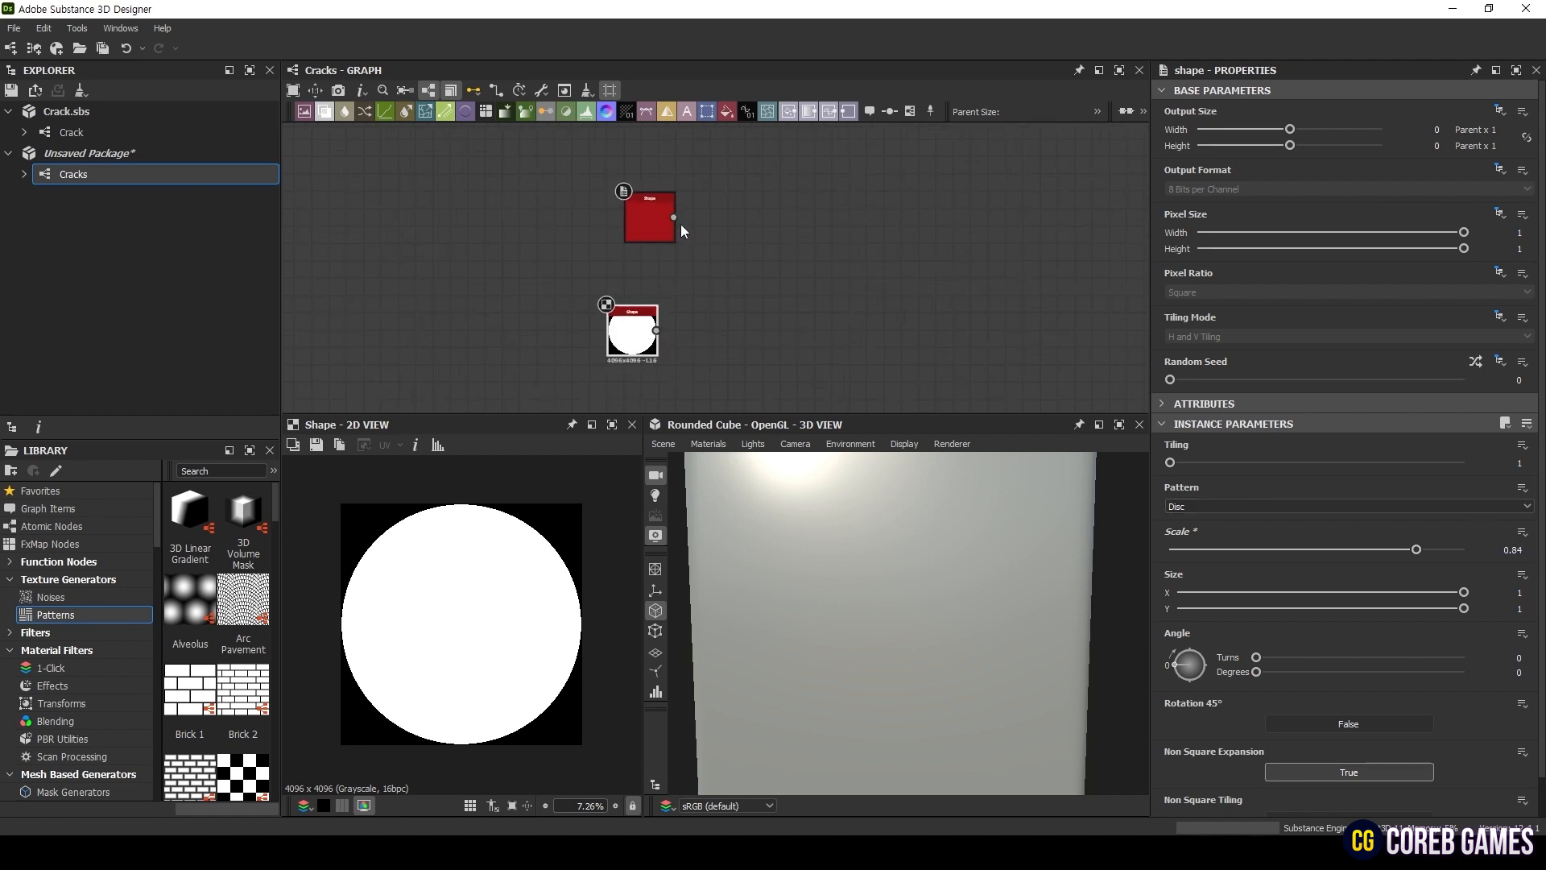
text(mul)
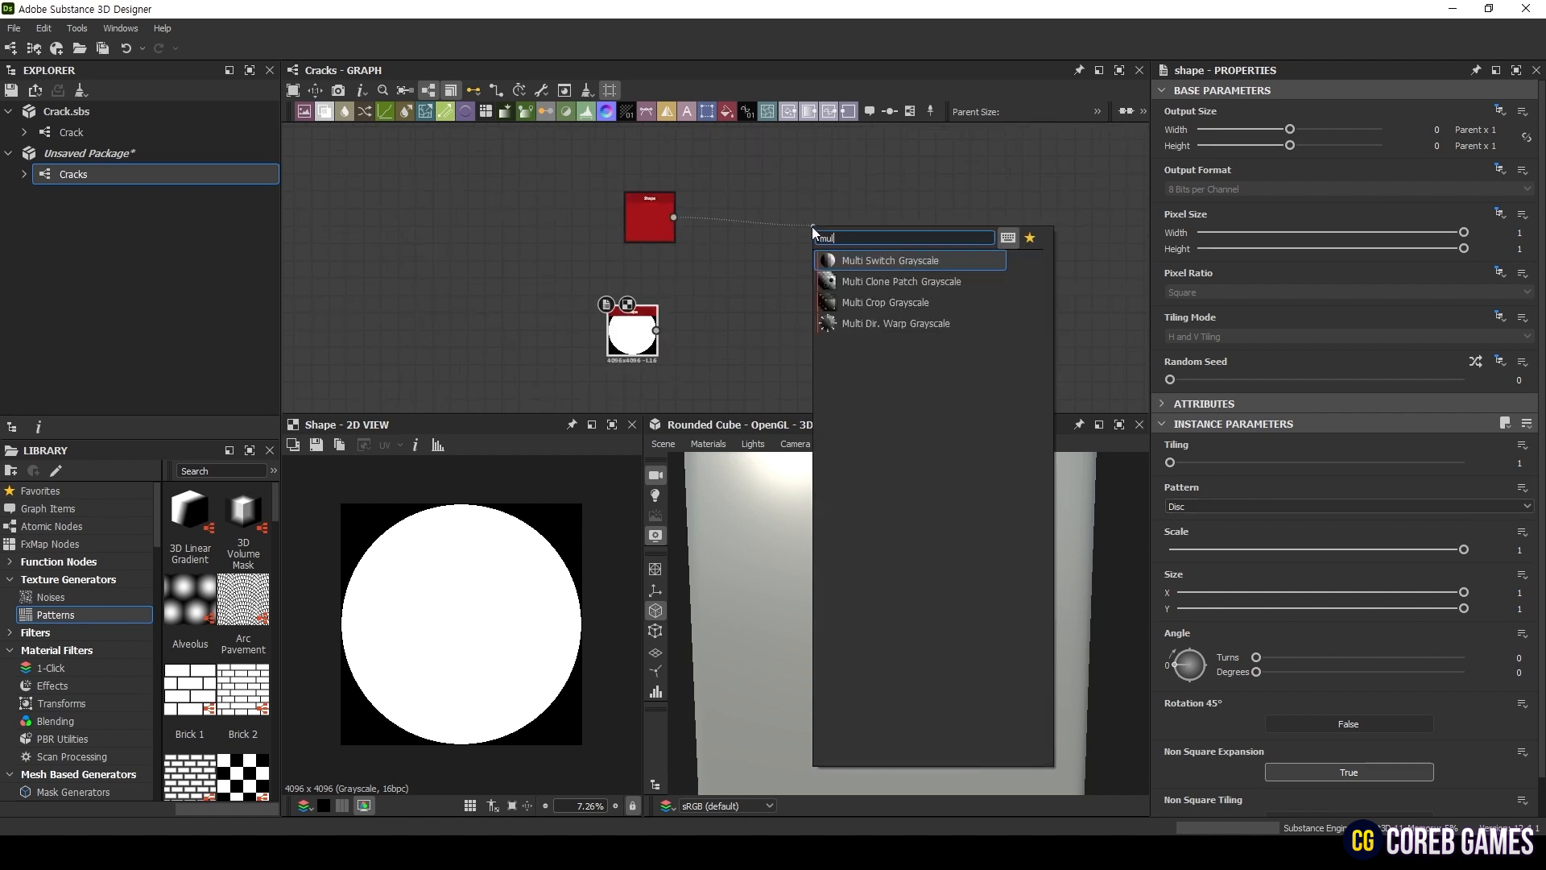
click(896, 324)
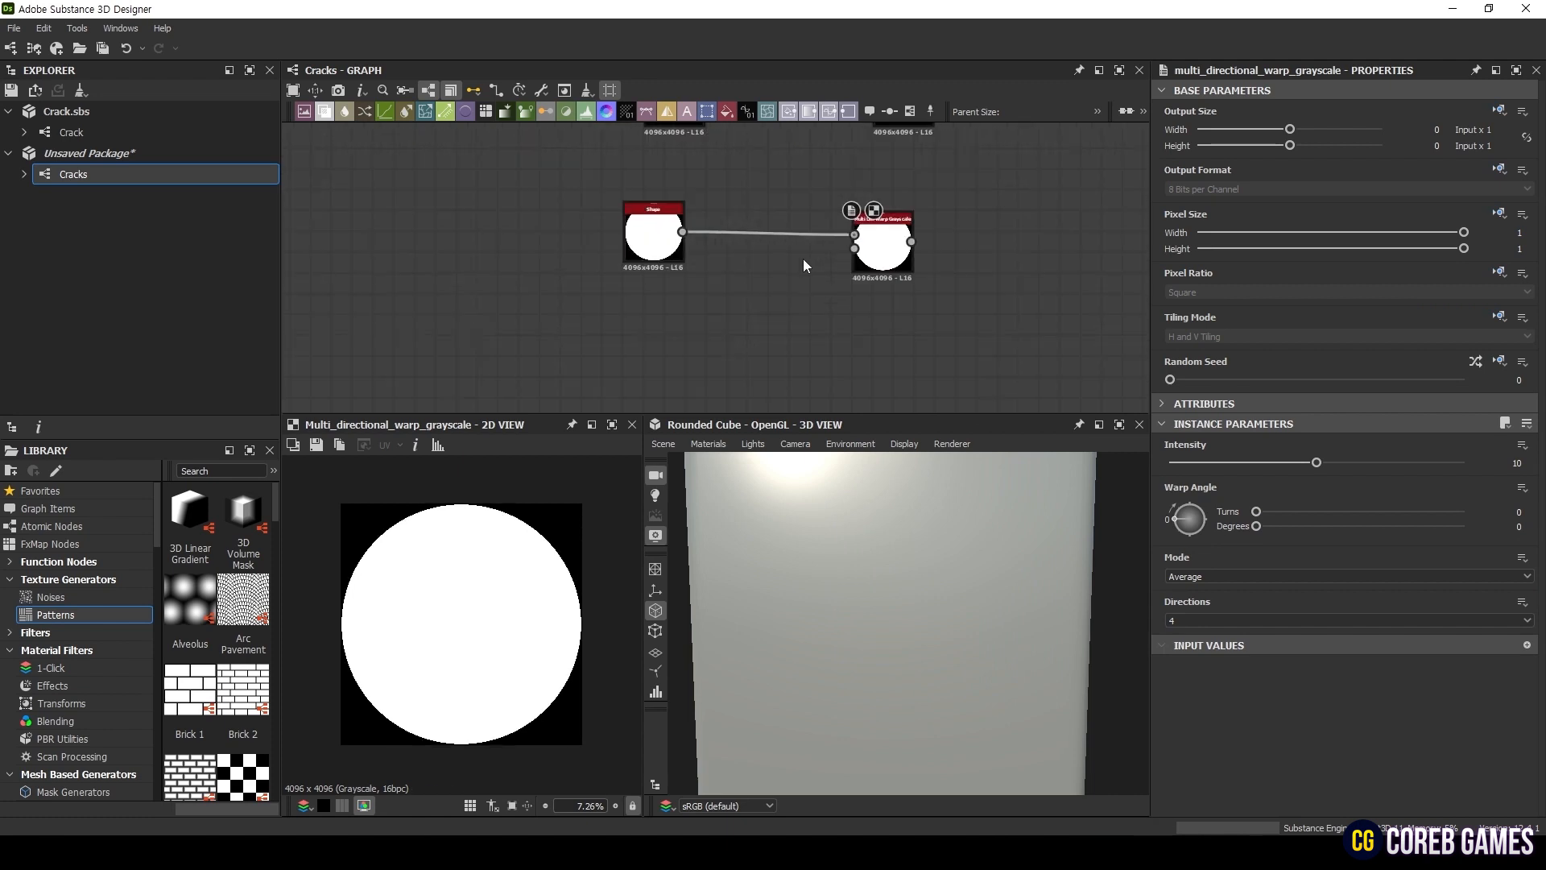
text(crystal)
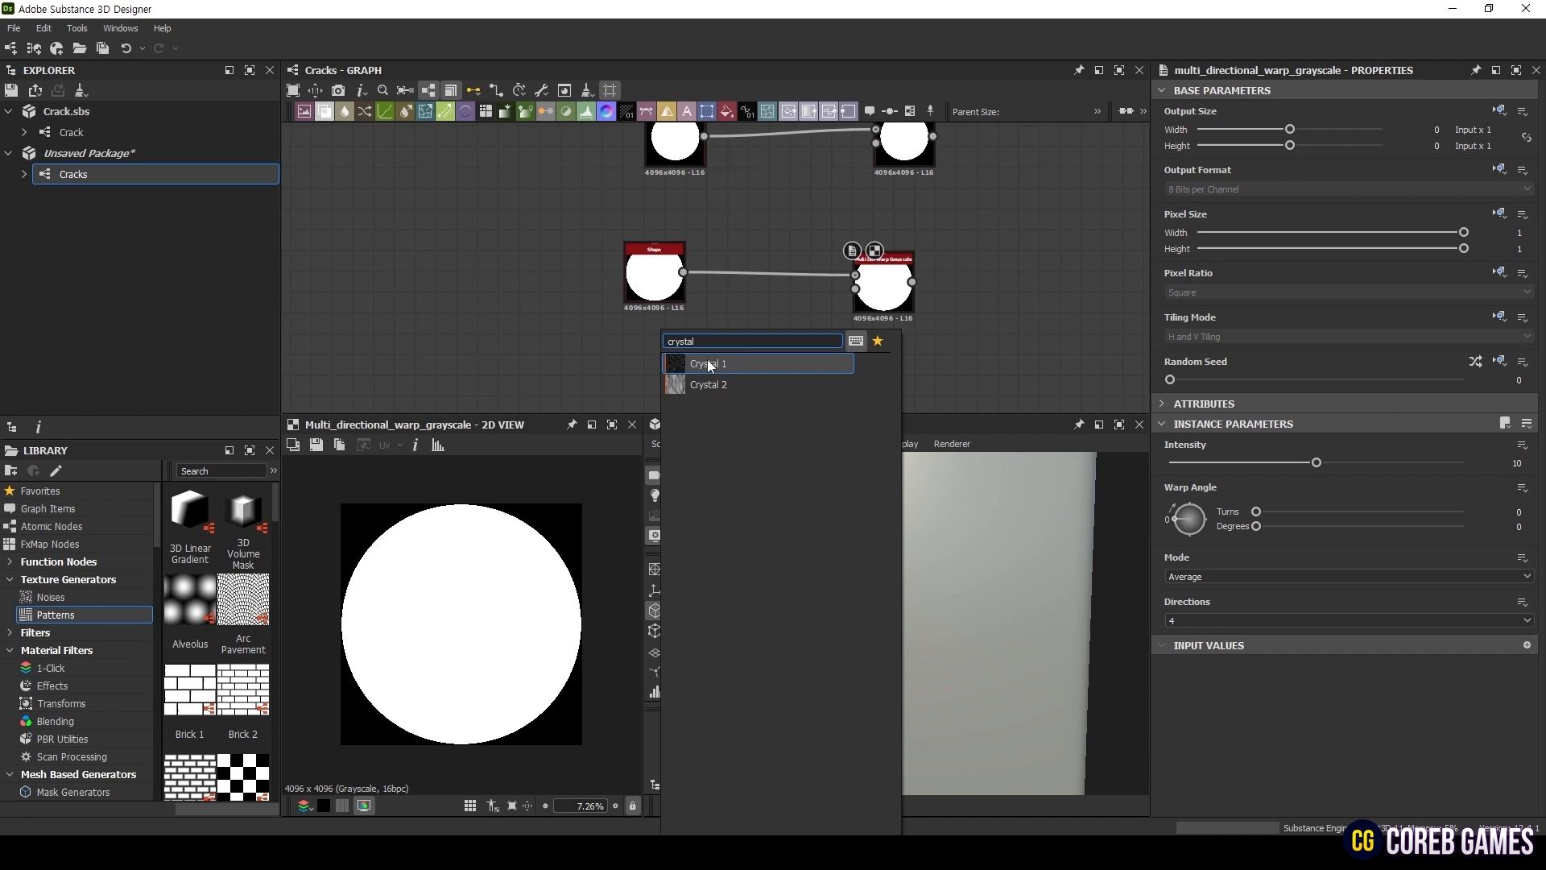
click(708, 362)
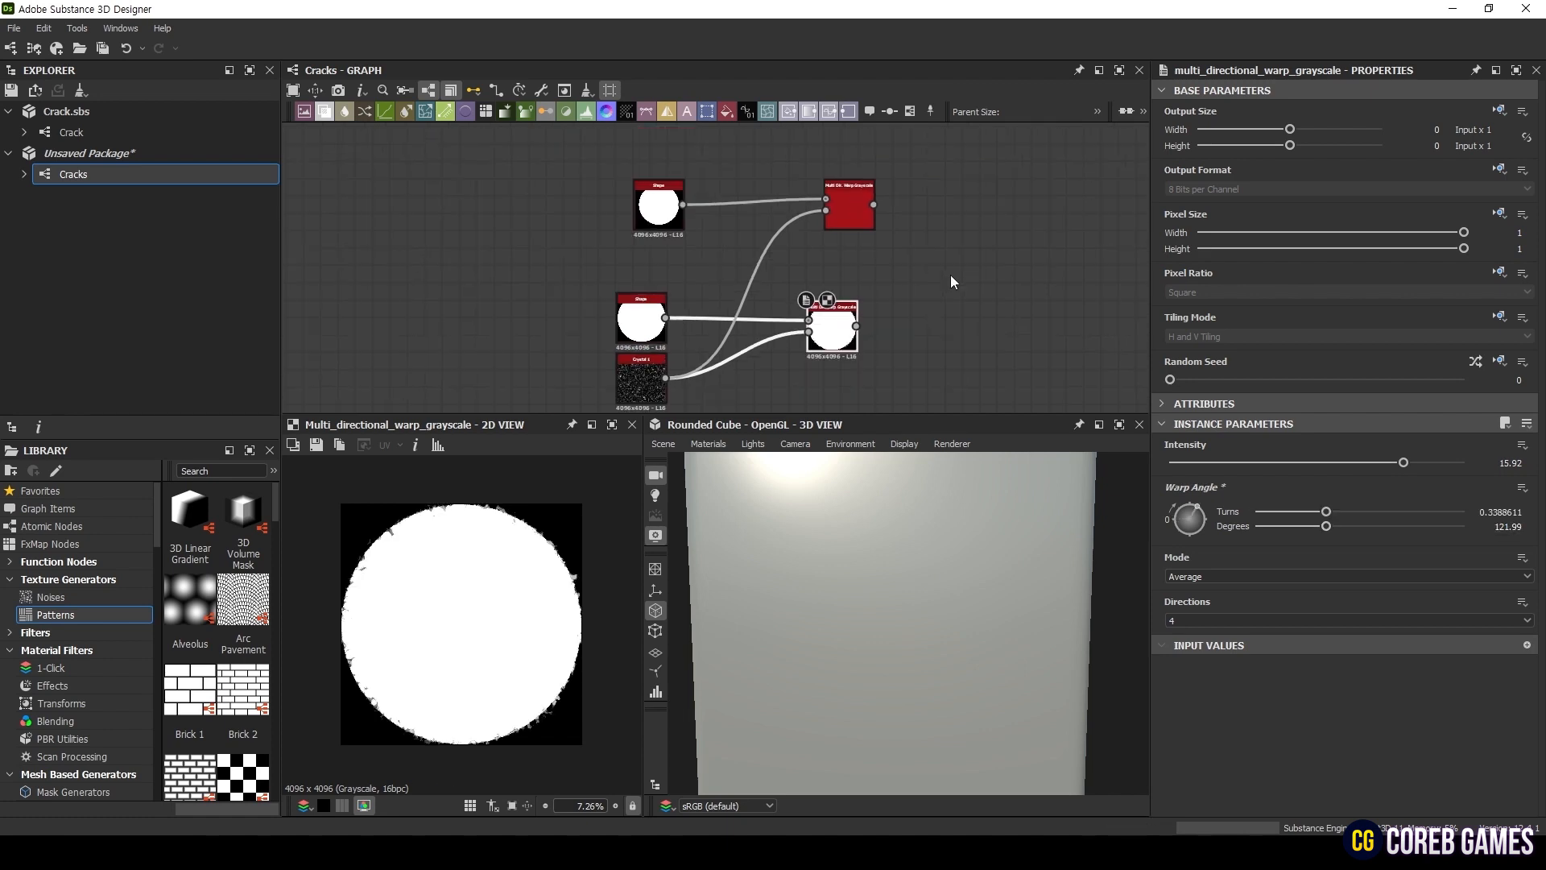
- Blend the two warped discs in Subtract mode and resize each Shape to form a thin ragged ring
click(799, 326)
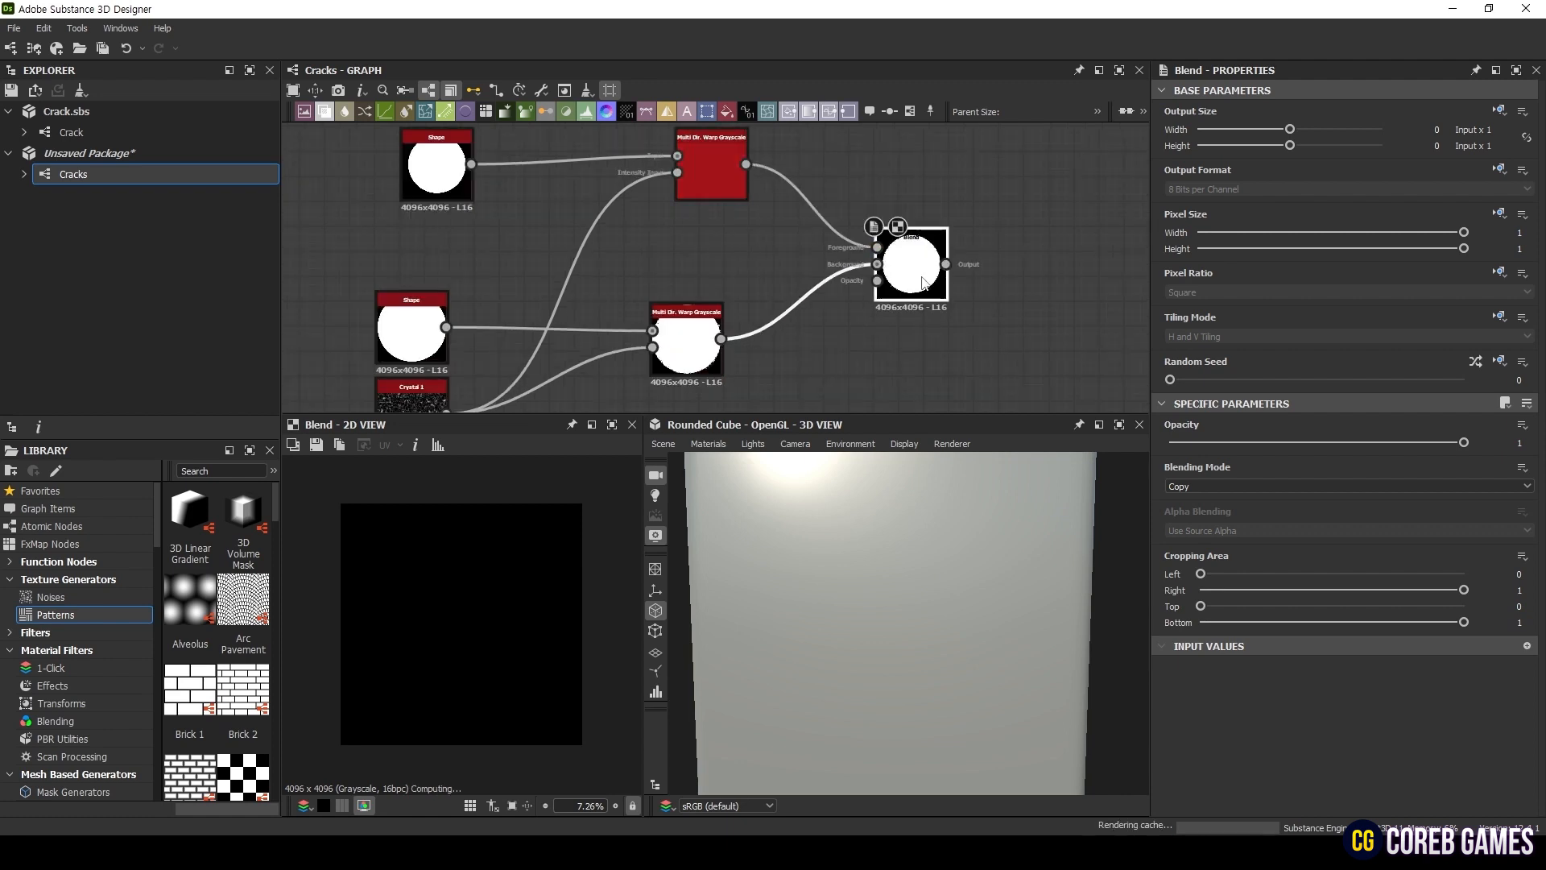
click(1345, 487)
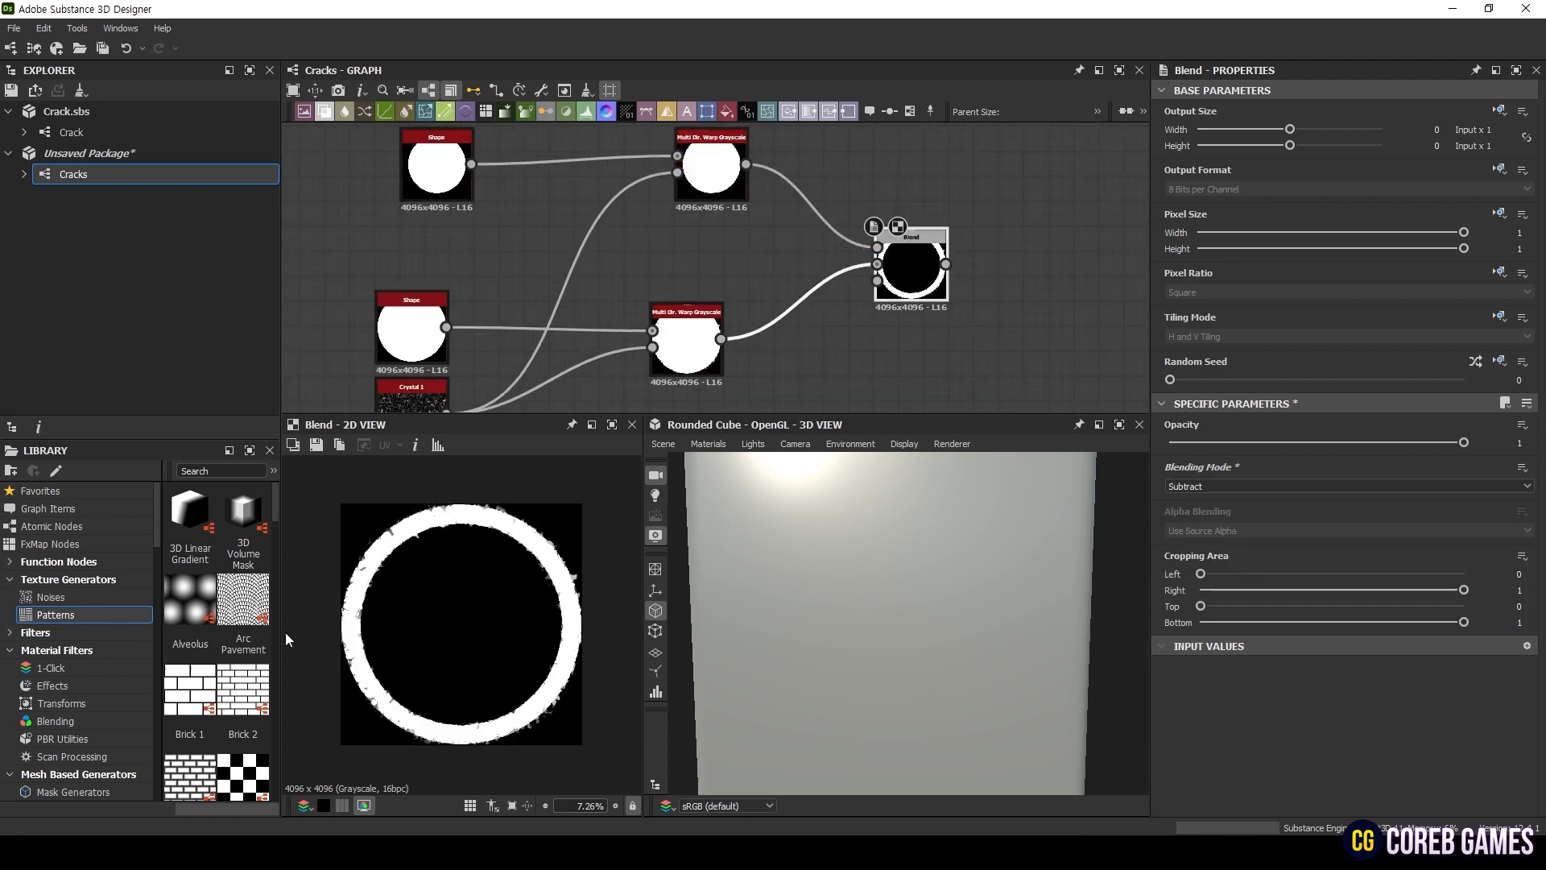
mouse_move(711, 494)
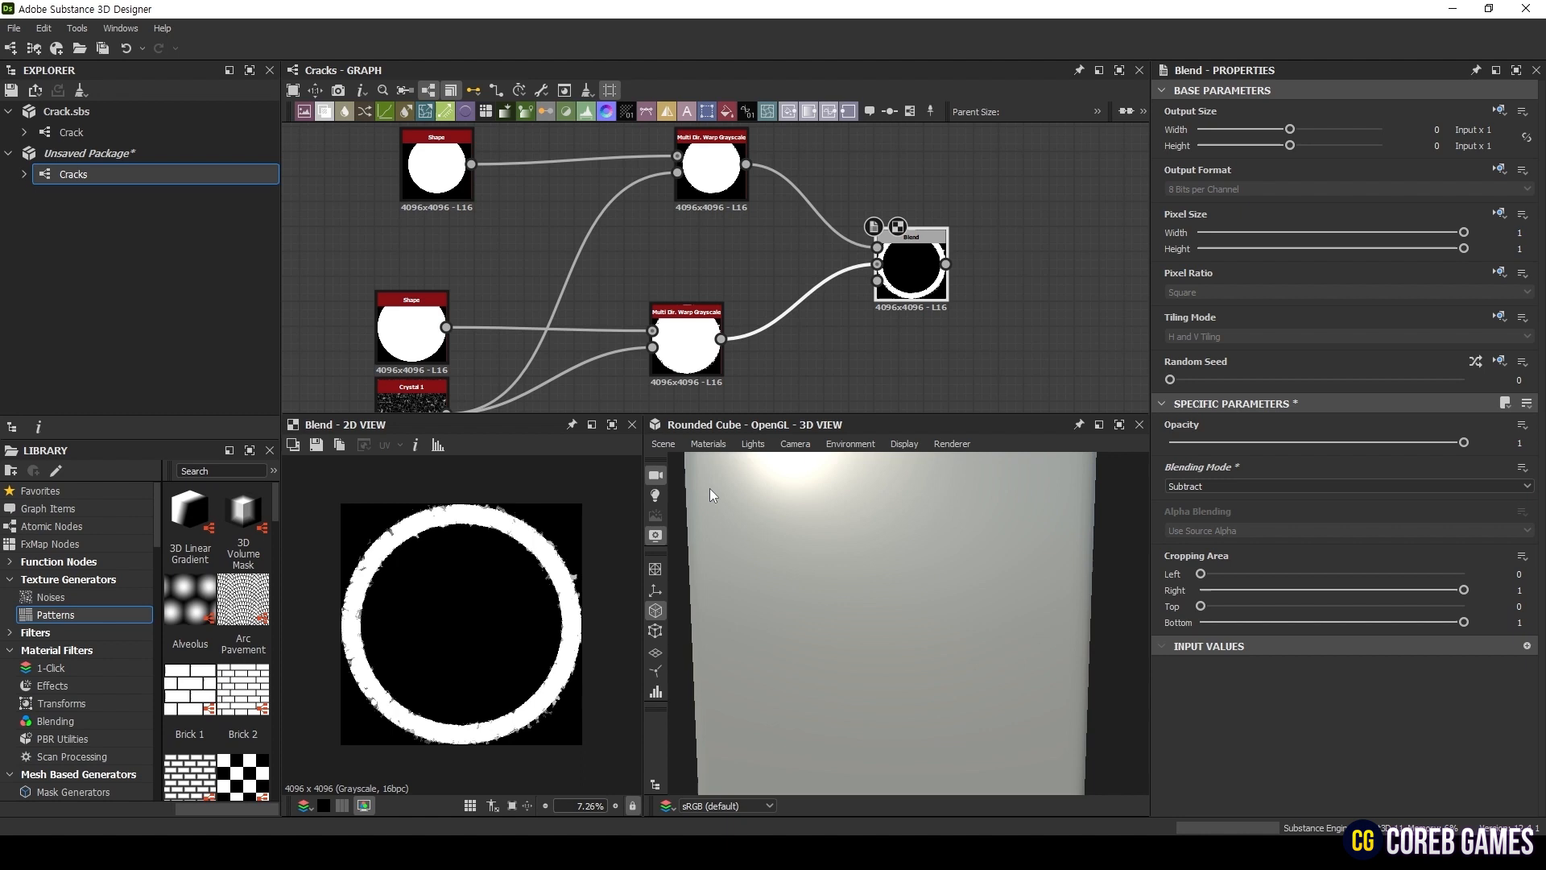
click(411, 328)
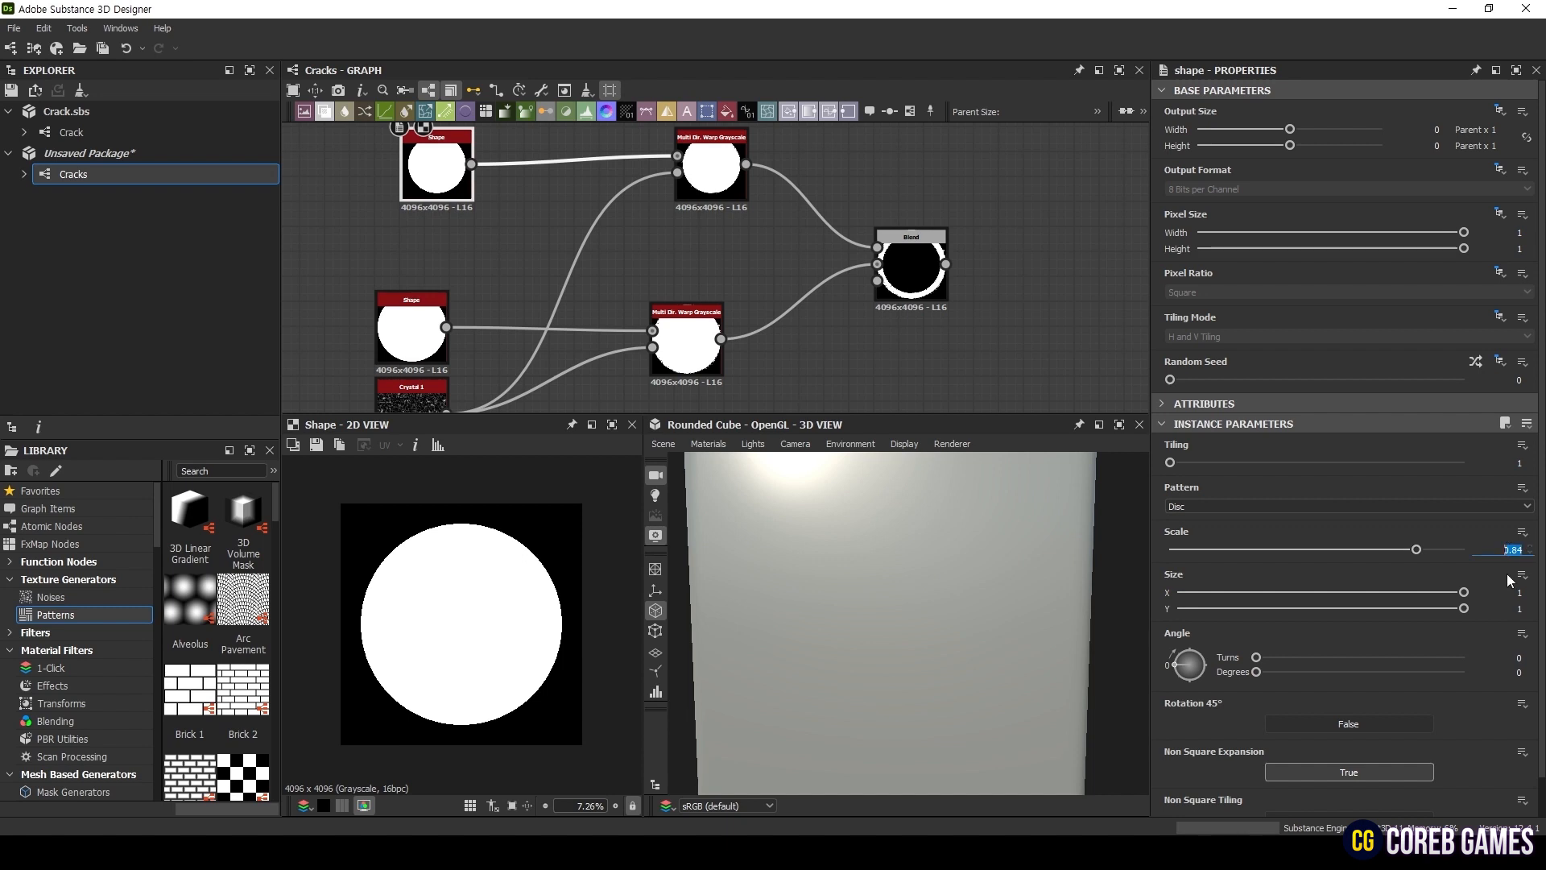
click(410, 325)
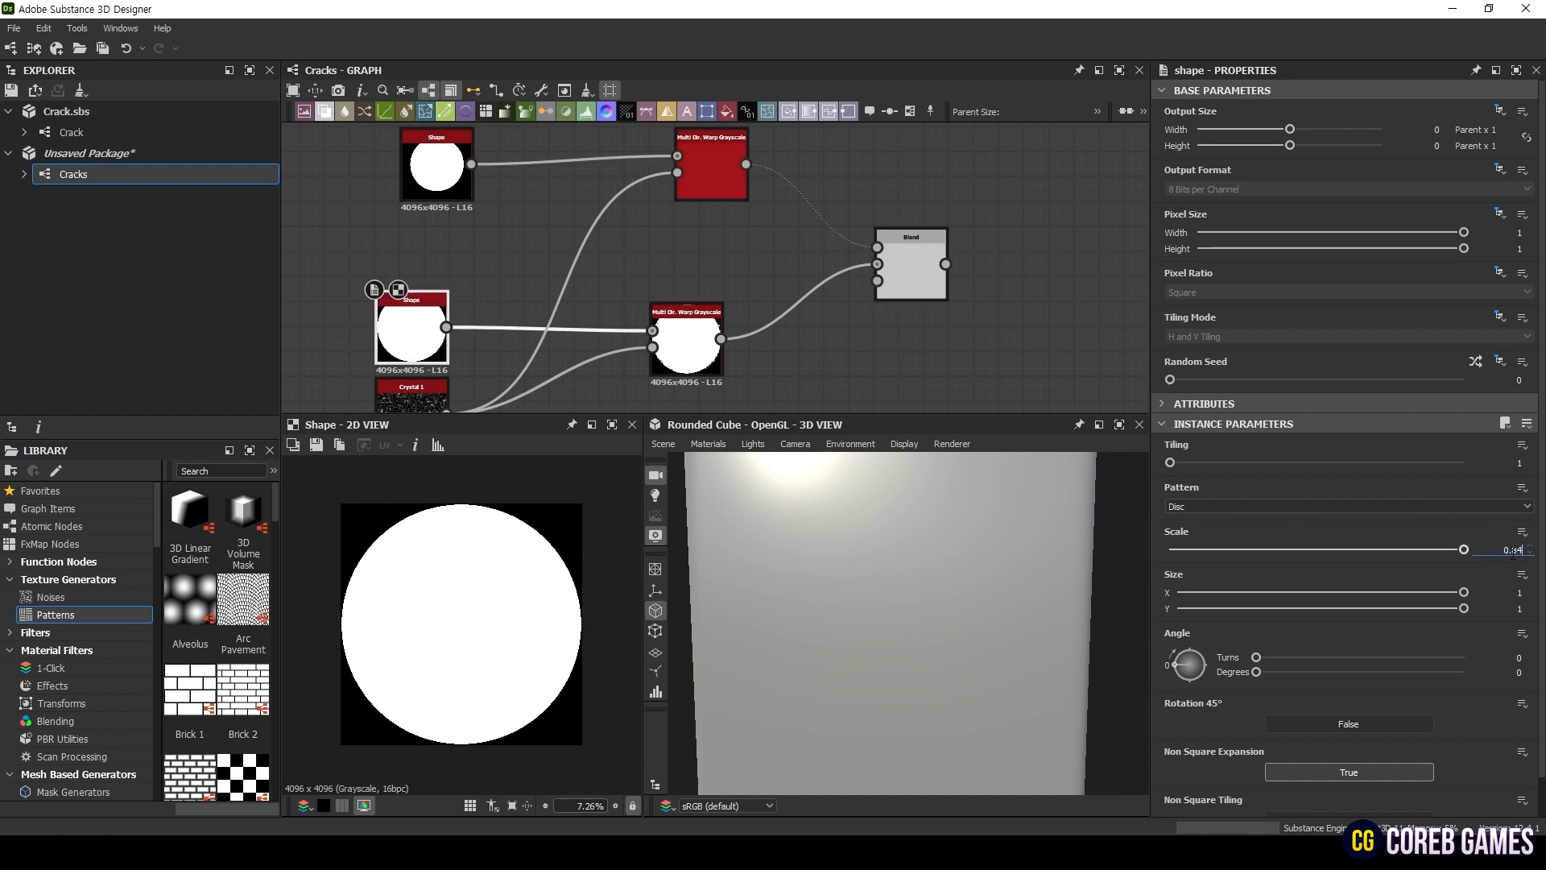
- Feed the ring Blend into another Multi Directional Warp
click(566, 262)
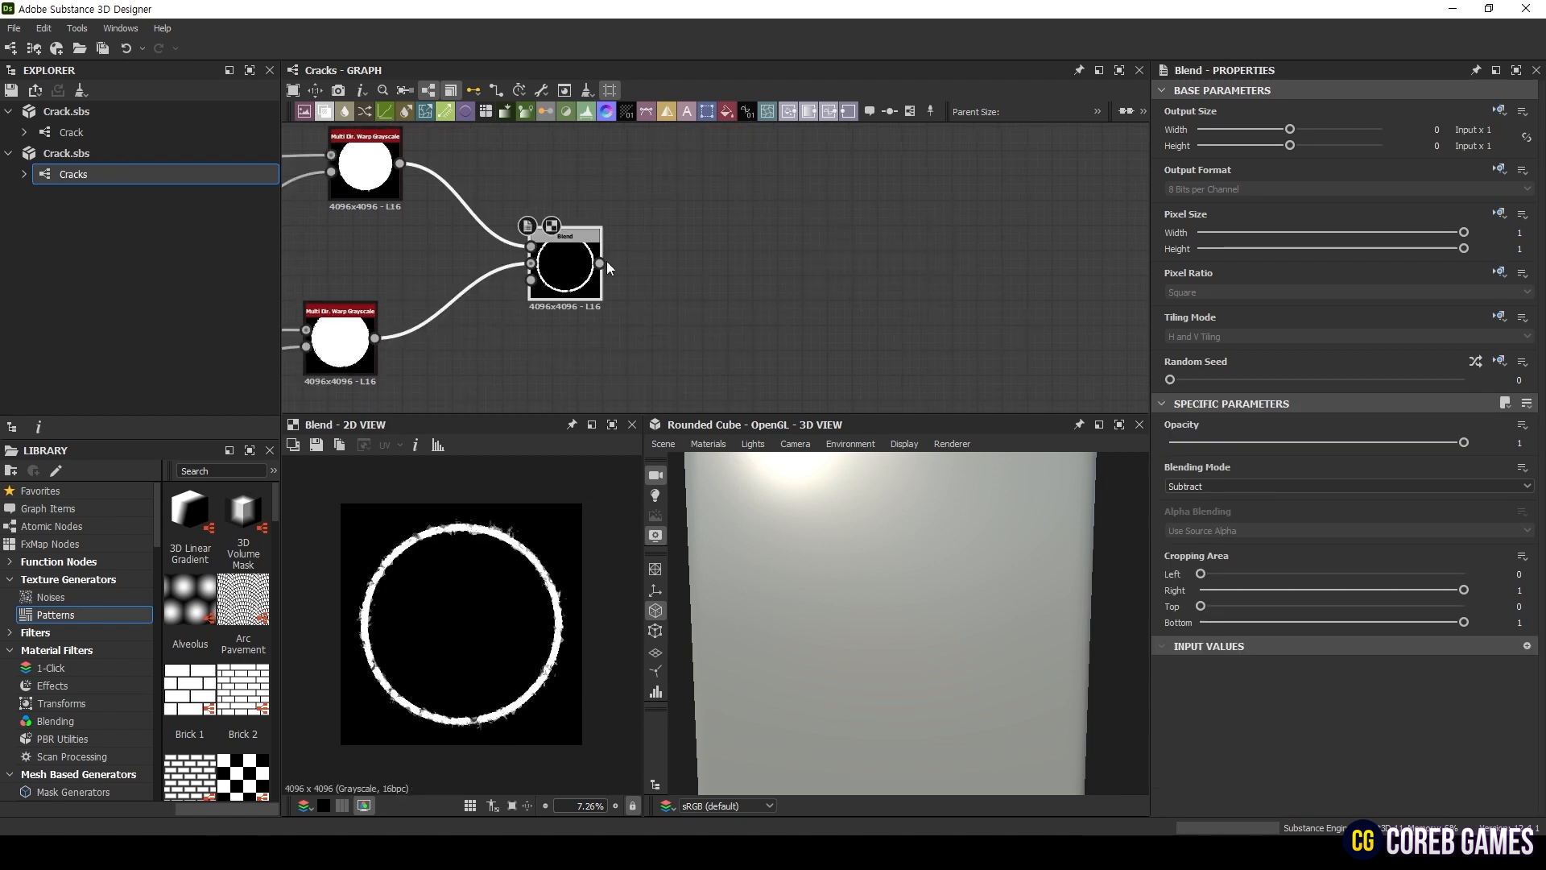
click(715, 261)
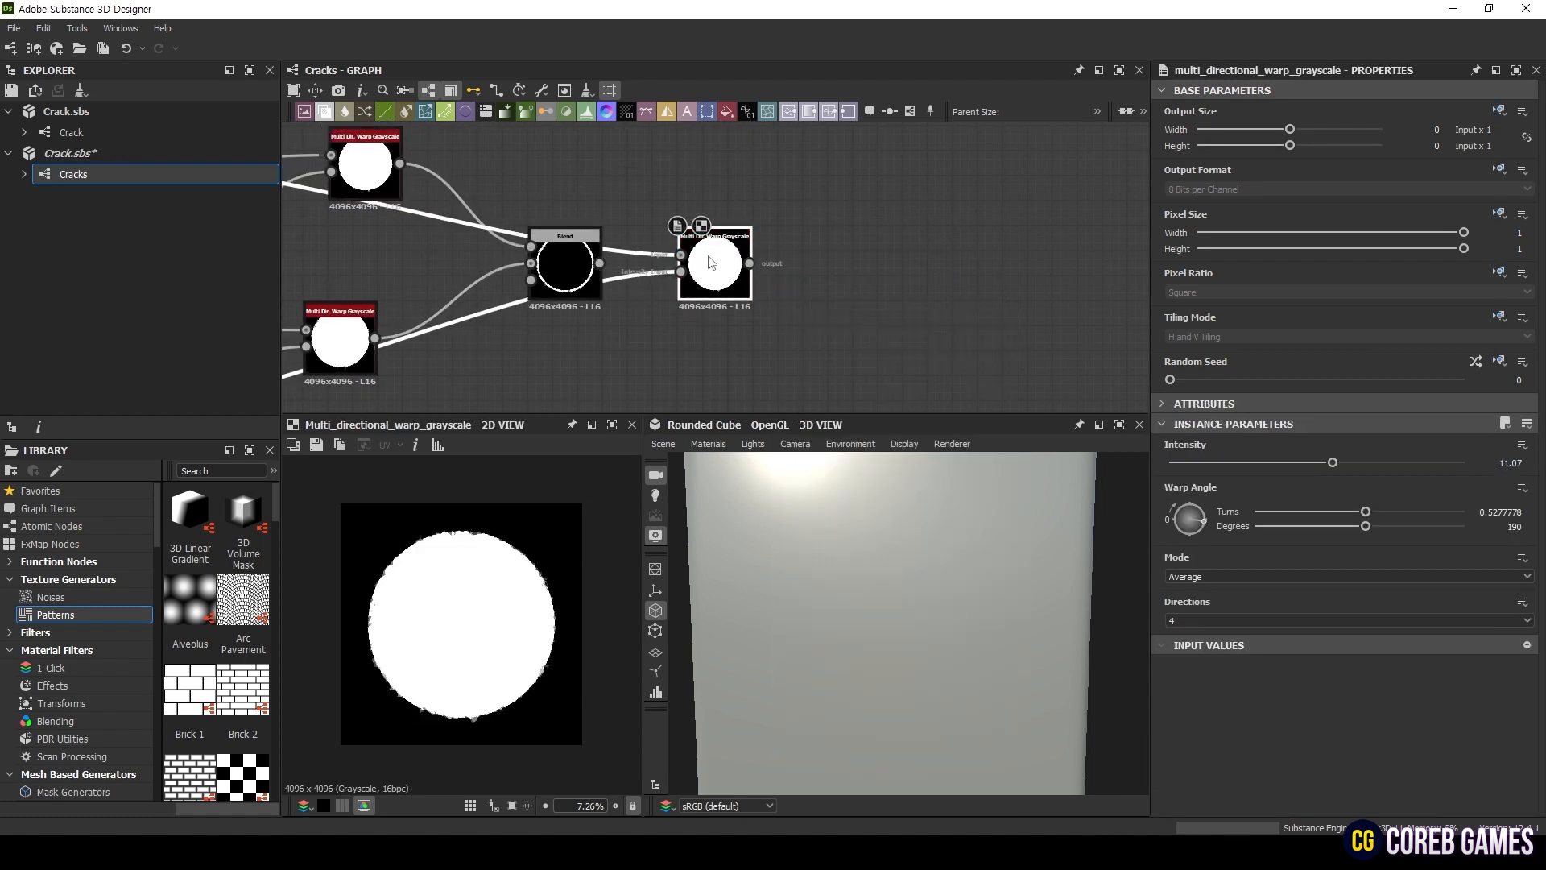
click(790, 262)
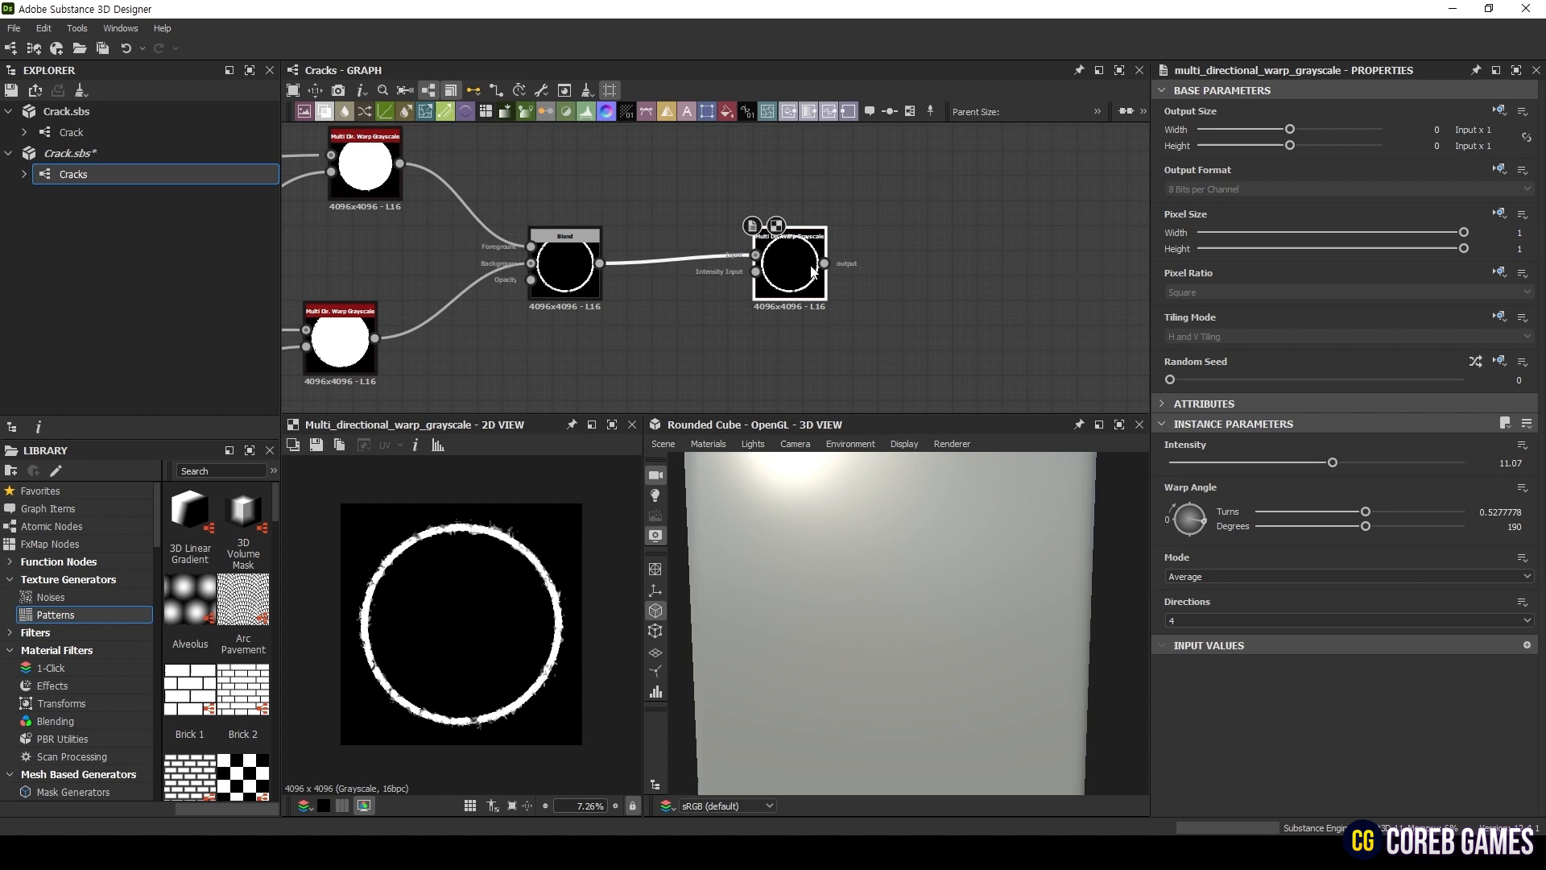
- Drive the ring warp with Perlin Noise and start a Blend connecting the cell crack pattern
text(perlin)
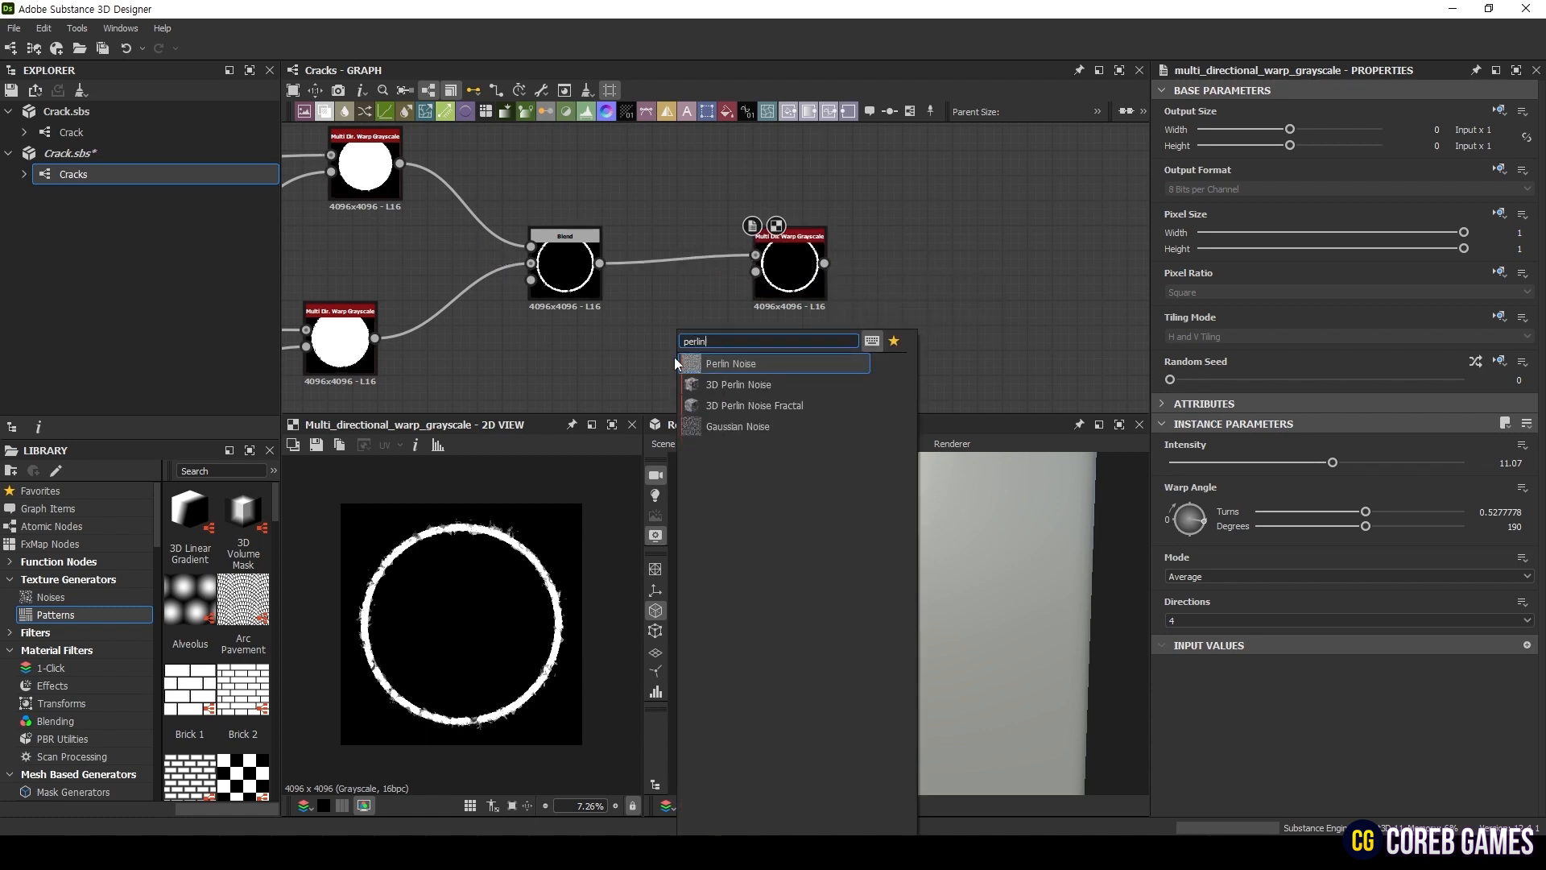
click(731, 364)
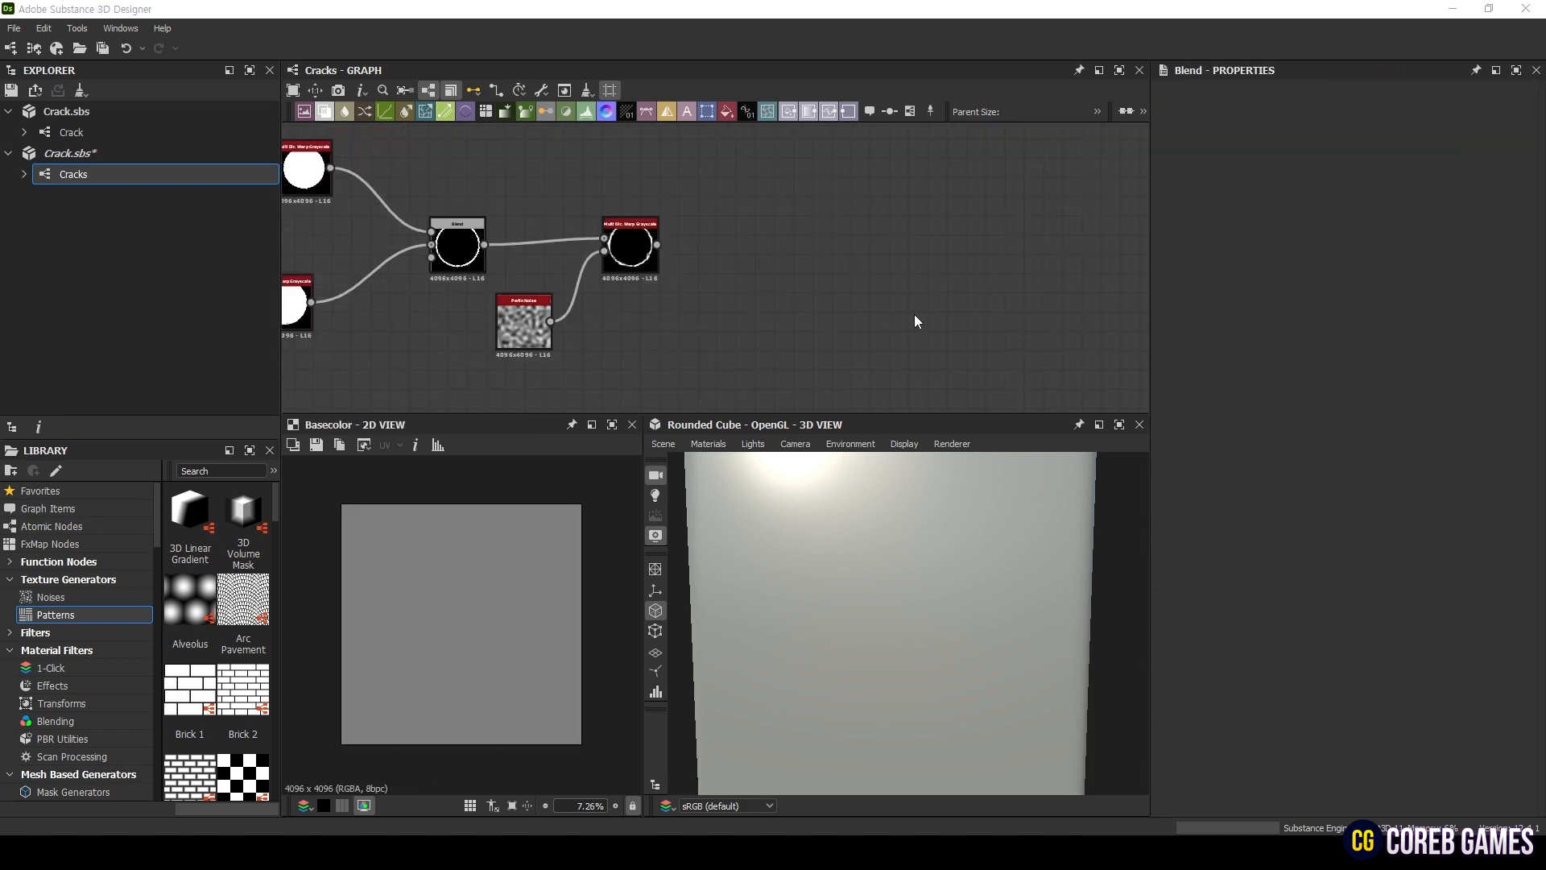
click(680, 233)
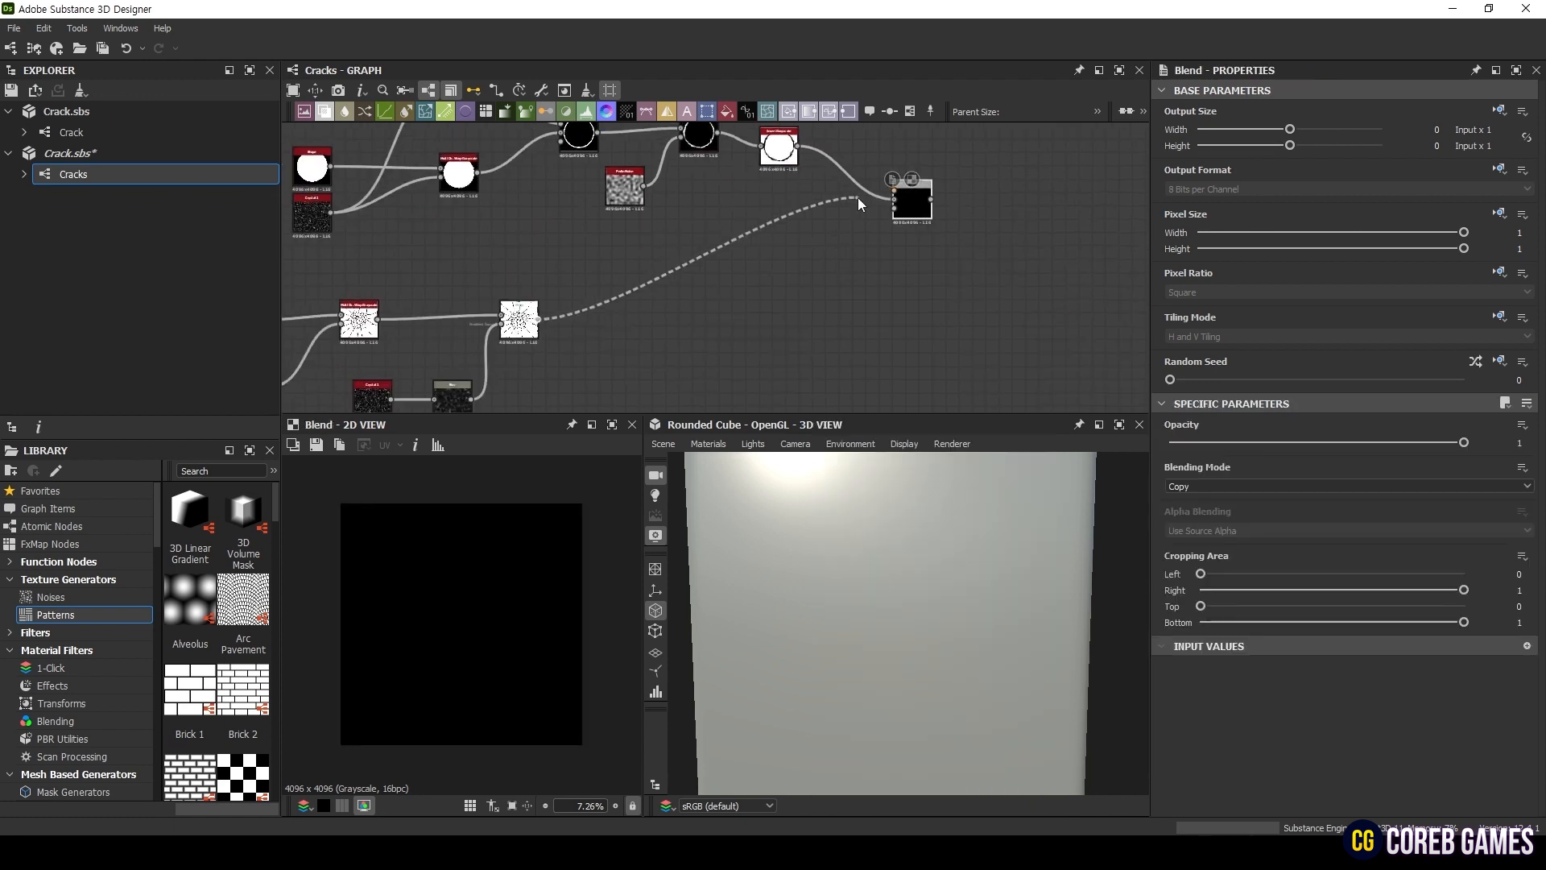
click(1345, 486)
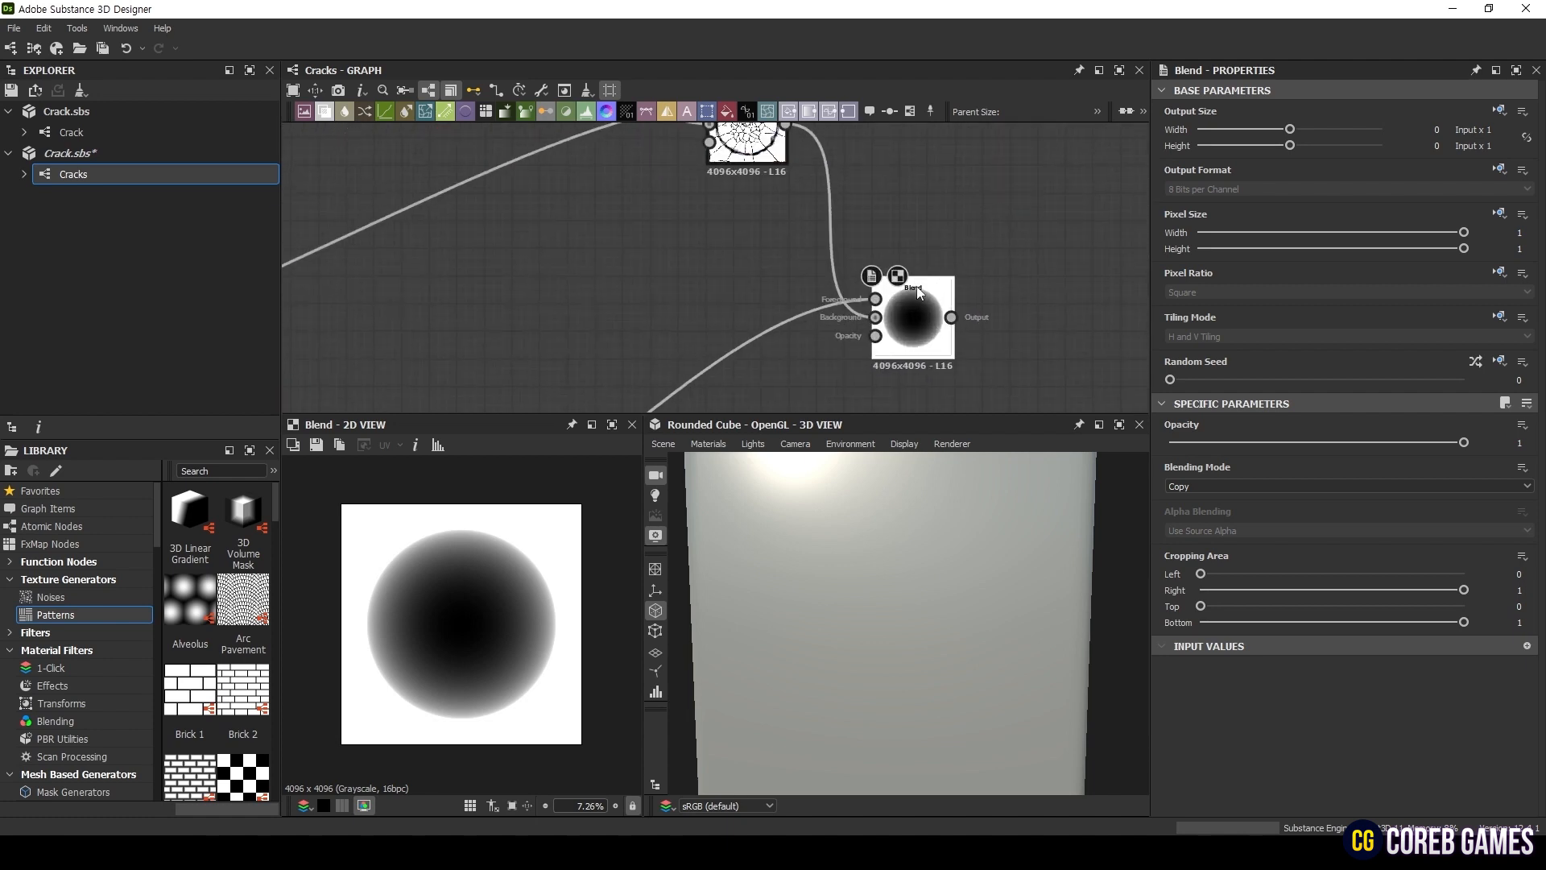
- Multiply the radial gradient over the cracks at 0.55 opacity
click(1345, 486)
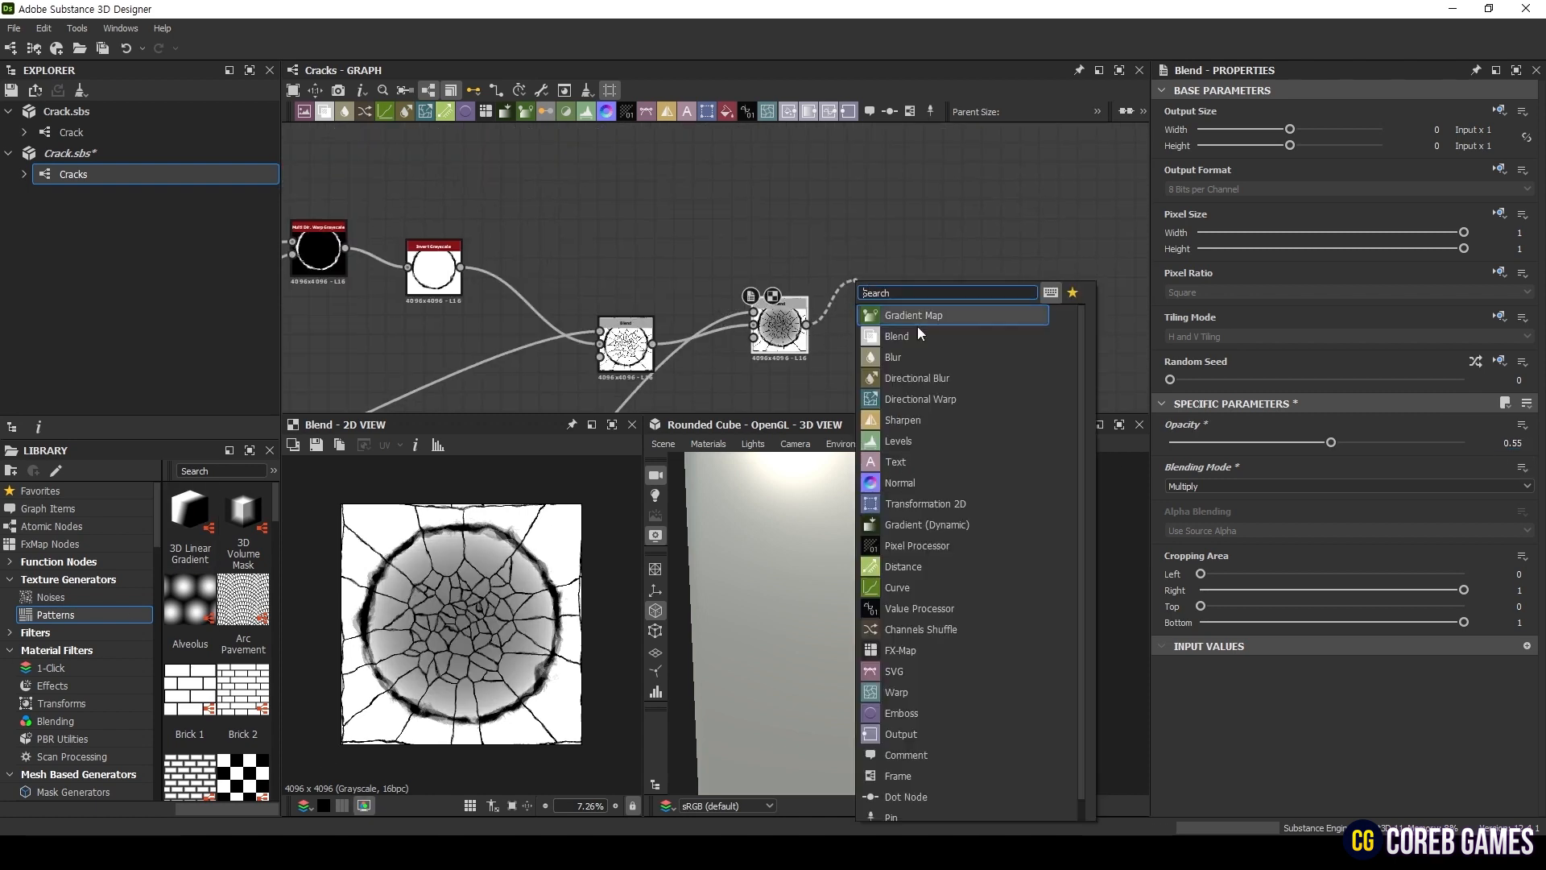
- Add a Gradient Map and set its white key to #b0b0b0 for a light grey base color
click(912, 314)
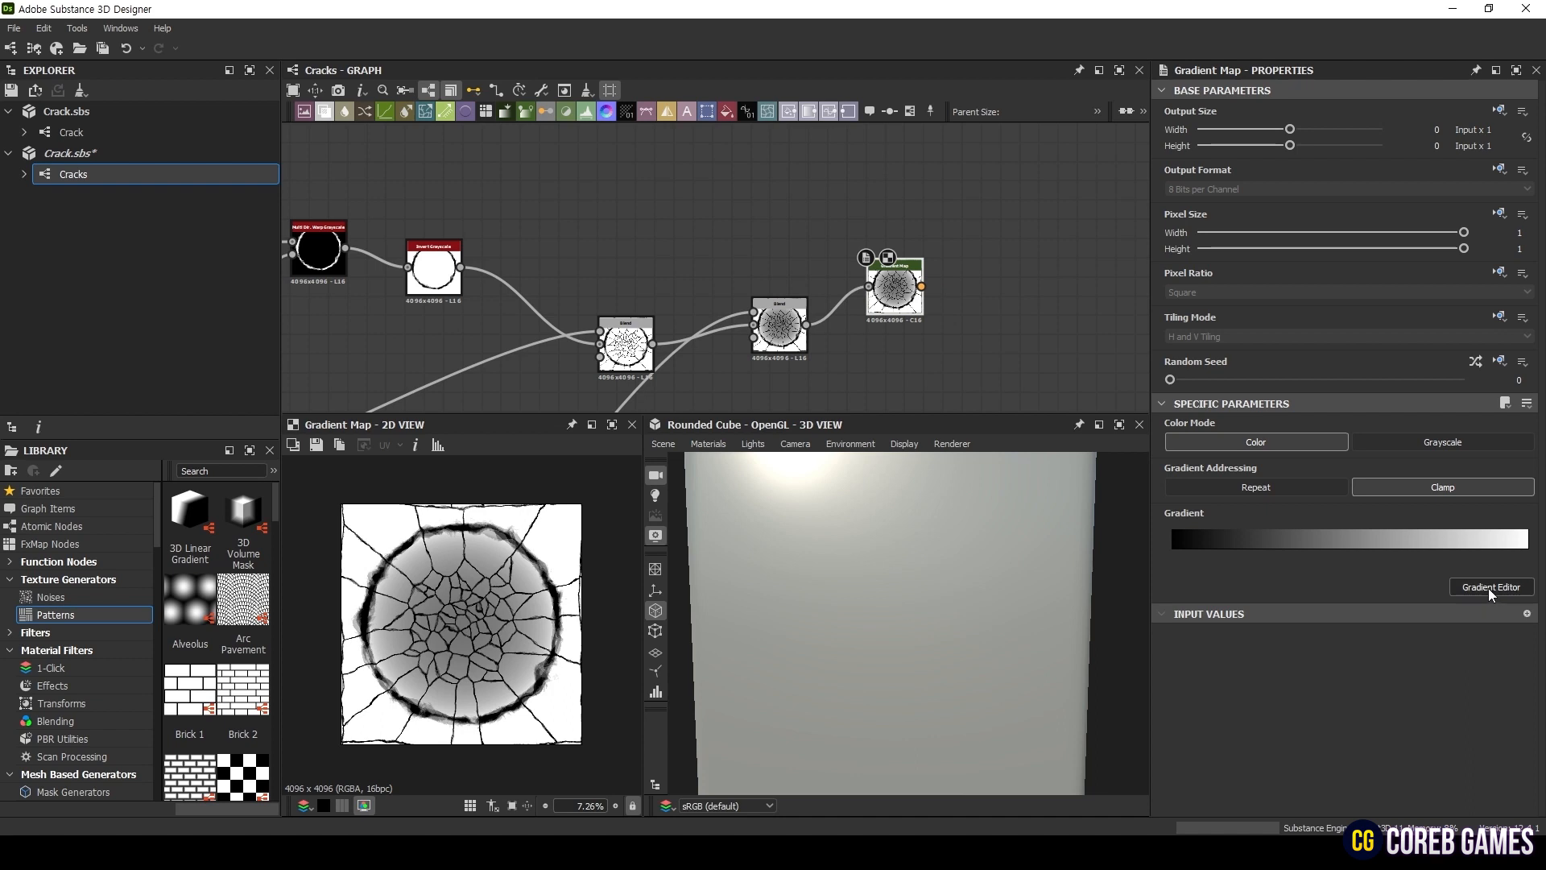
click(1491, 588)
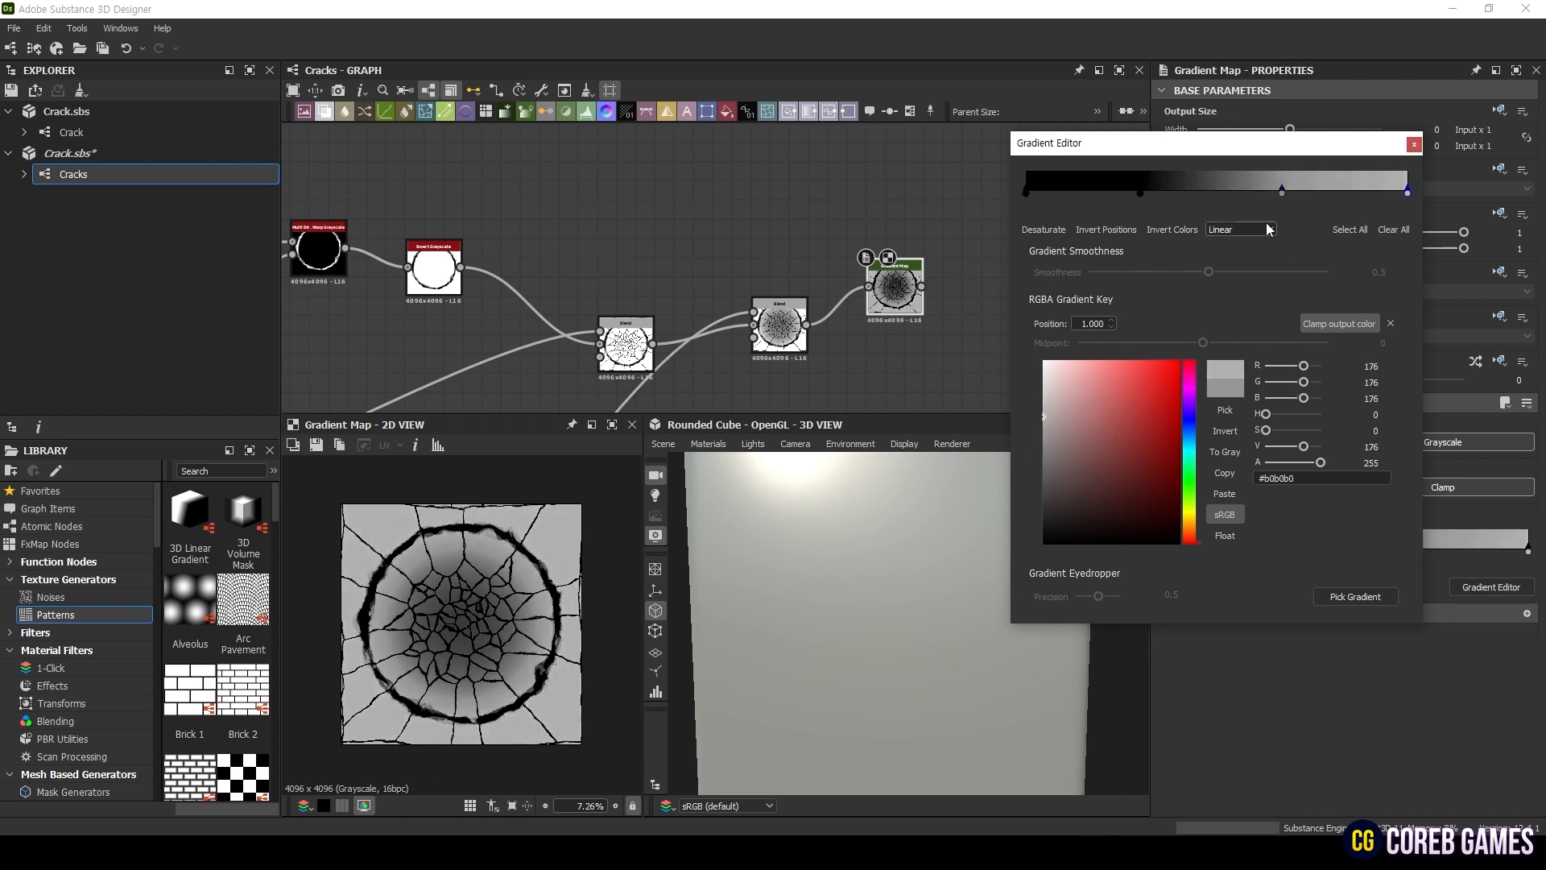
click(1413, 143)
text(blur)
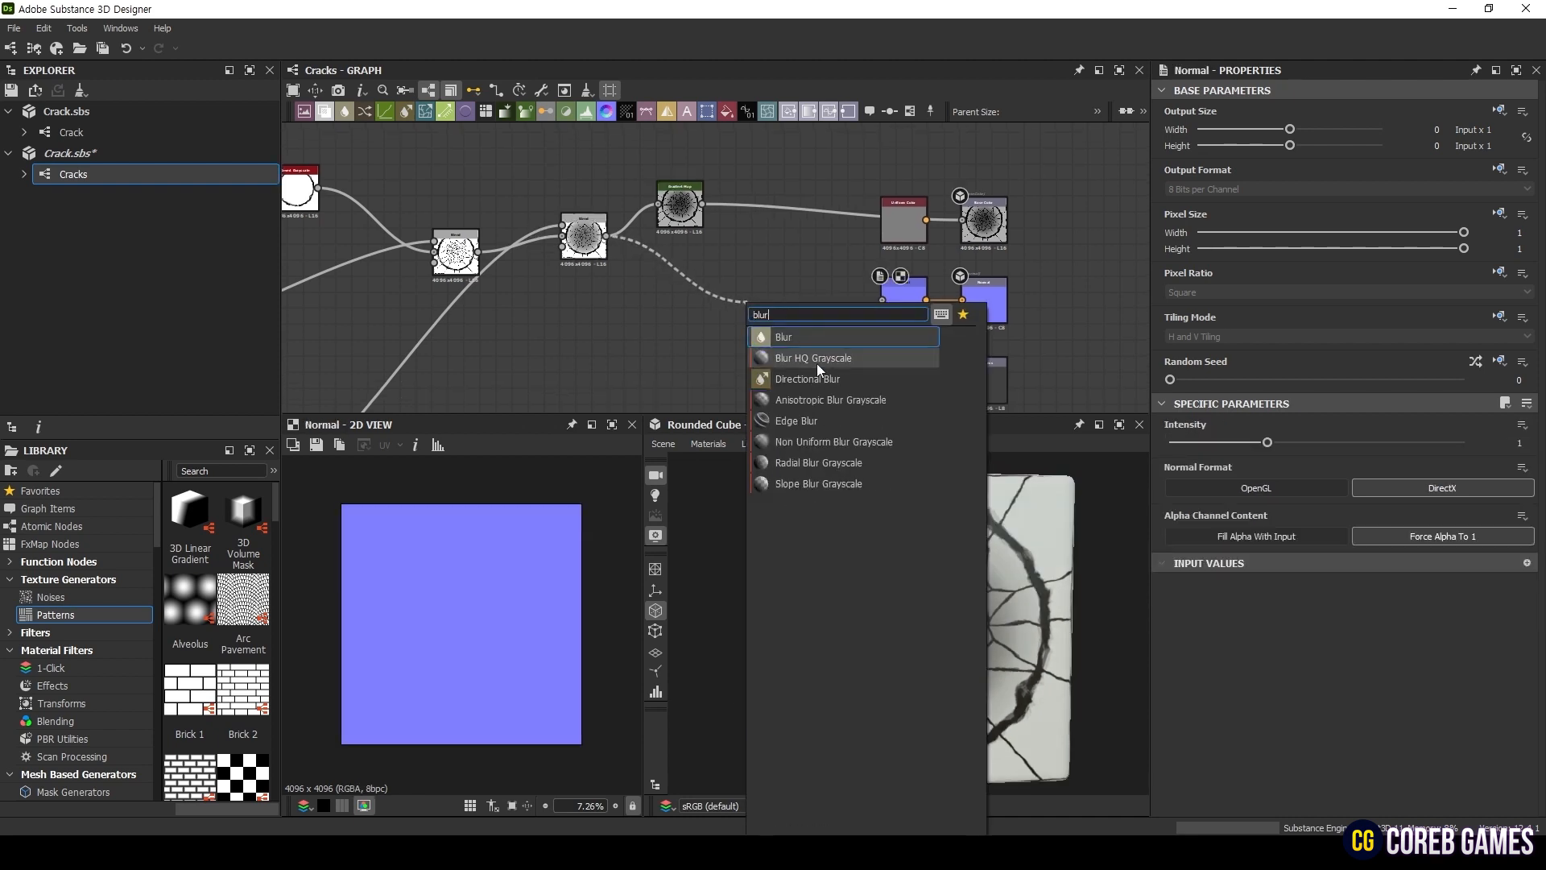
- Insert a Blur HQ Grayscale between the crack height and the Normal node
click(812, 357)
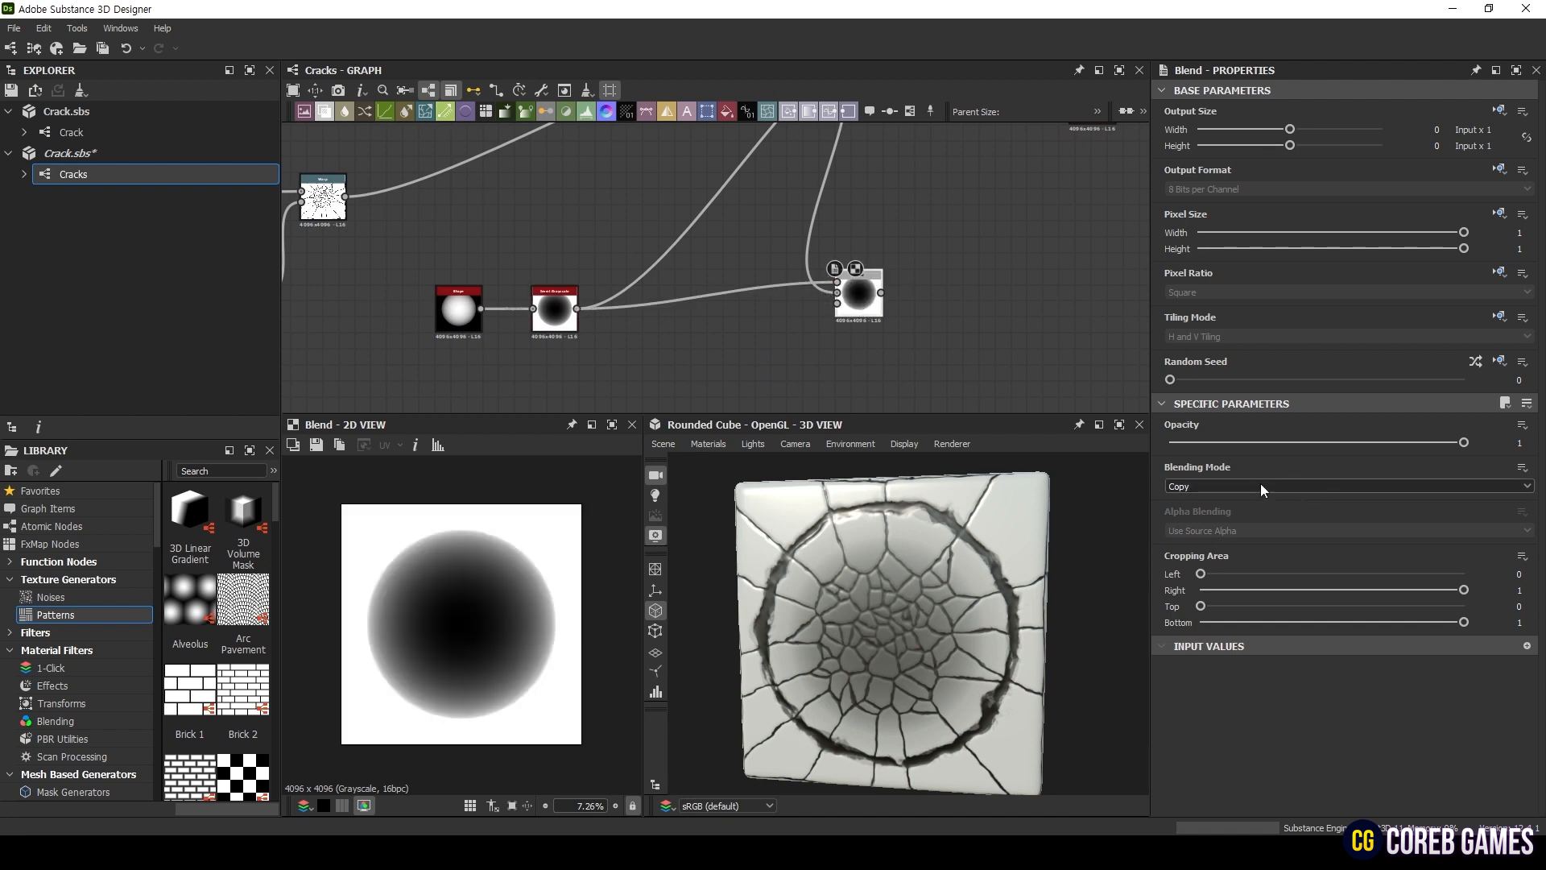
- Set the gradient Blend to Multiply and feed it into an Ambient Occlusion (HBAO) node
click(1346, 487)
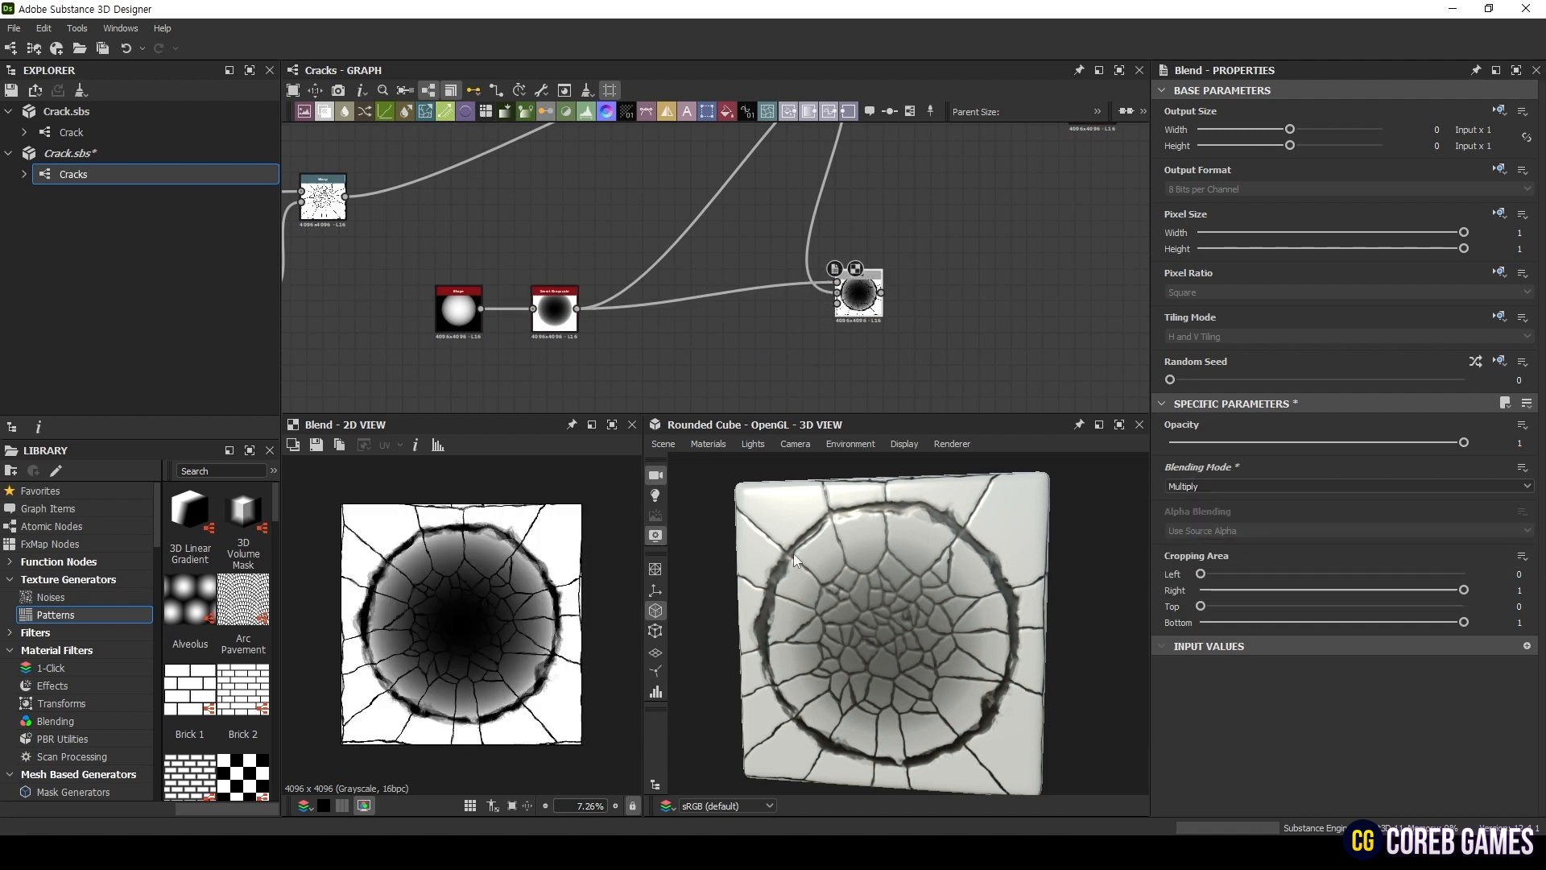
mouse_move(716, 335)
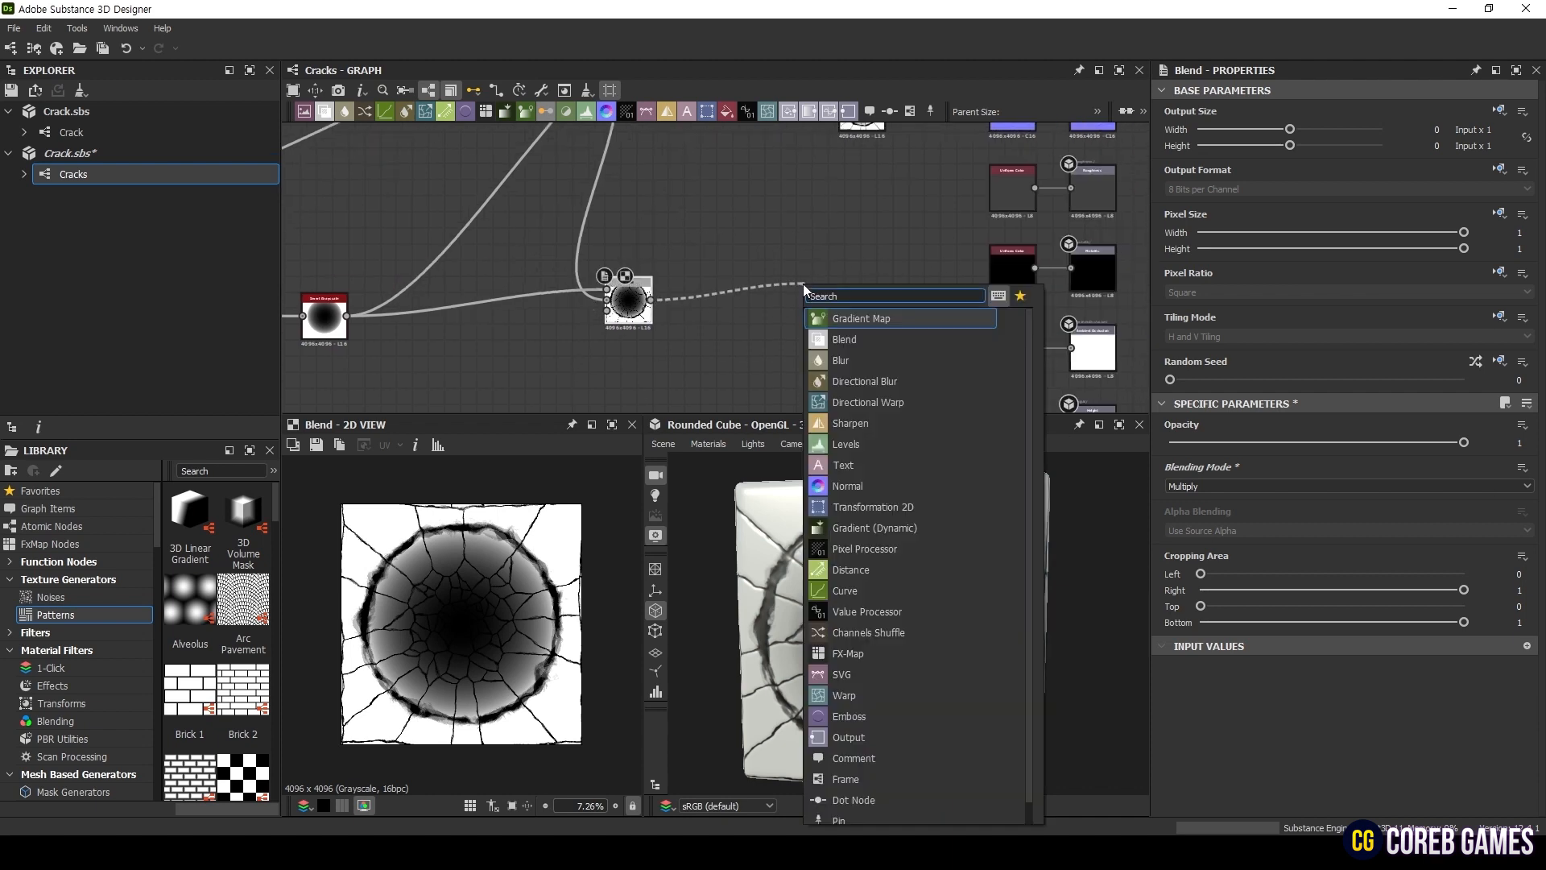
text(hbao)
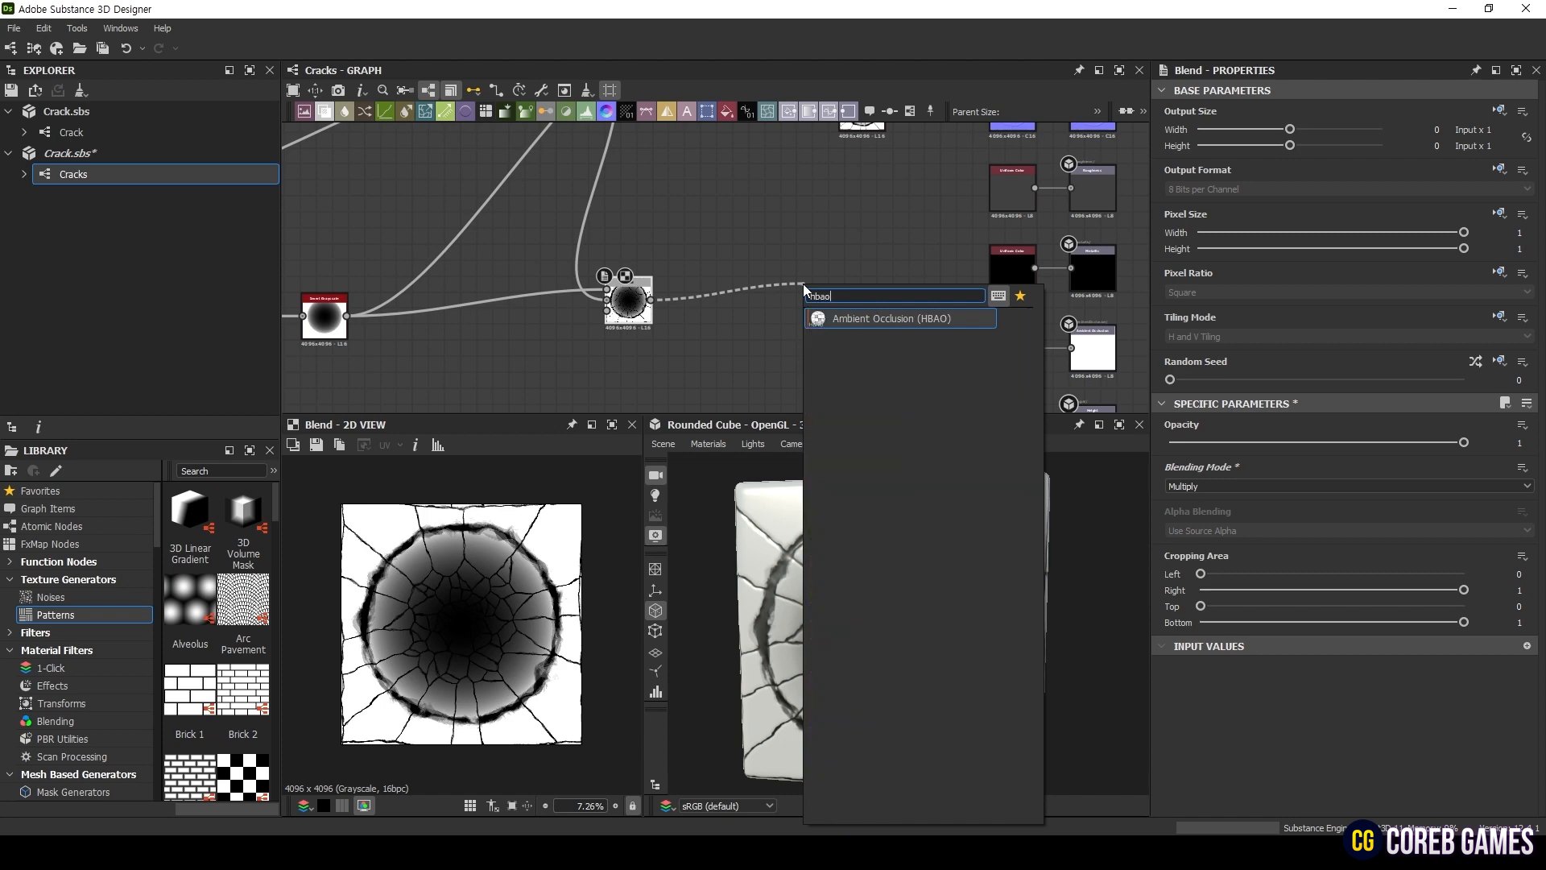
click(890, 317)
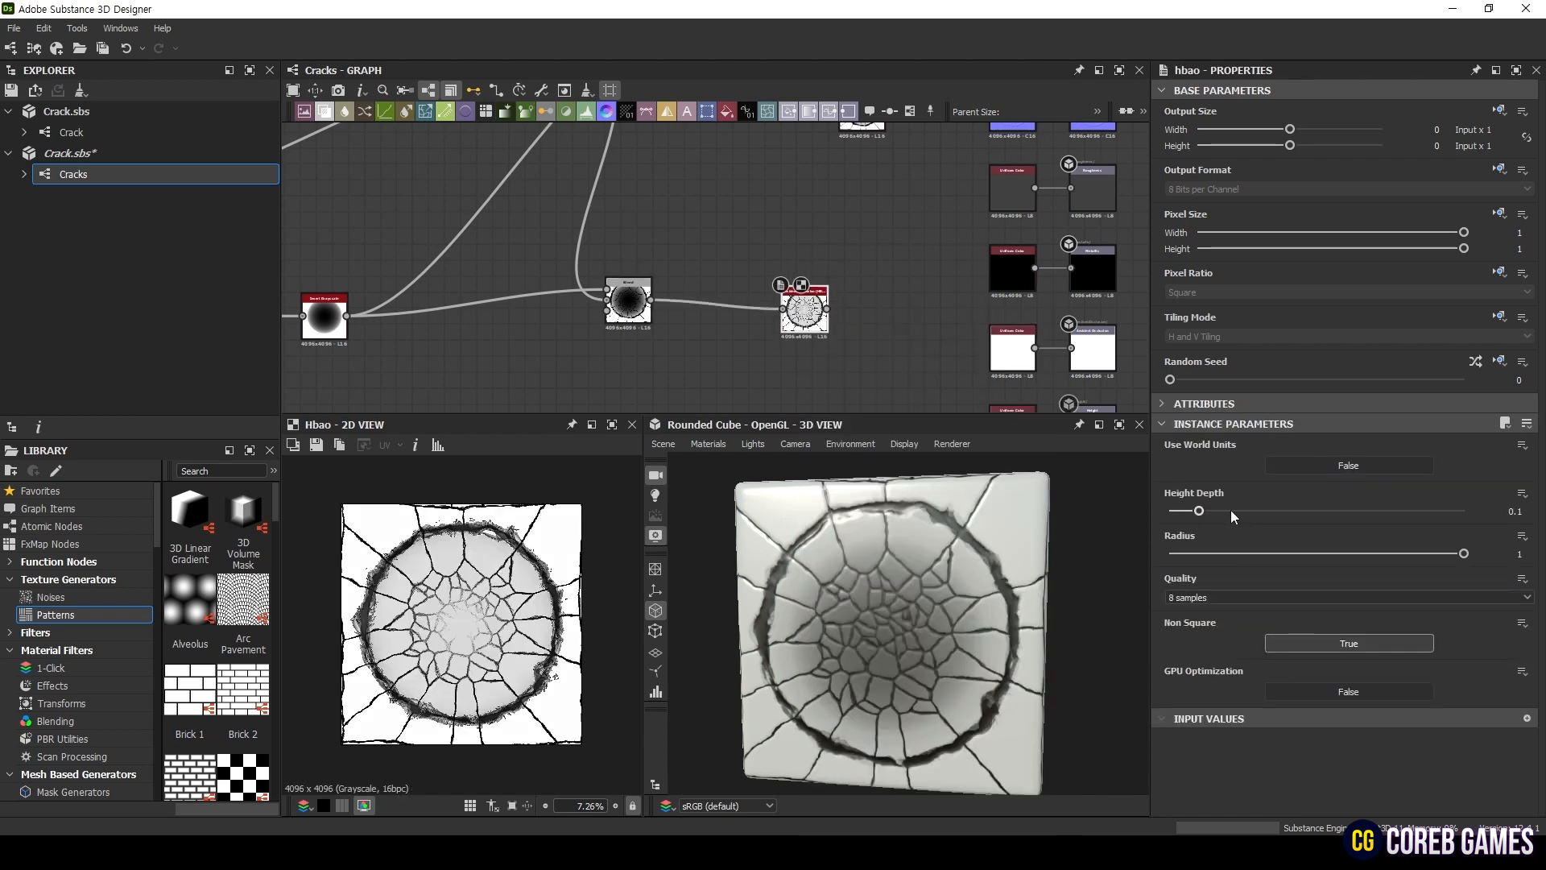